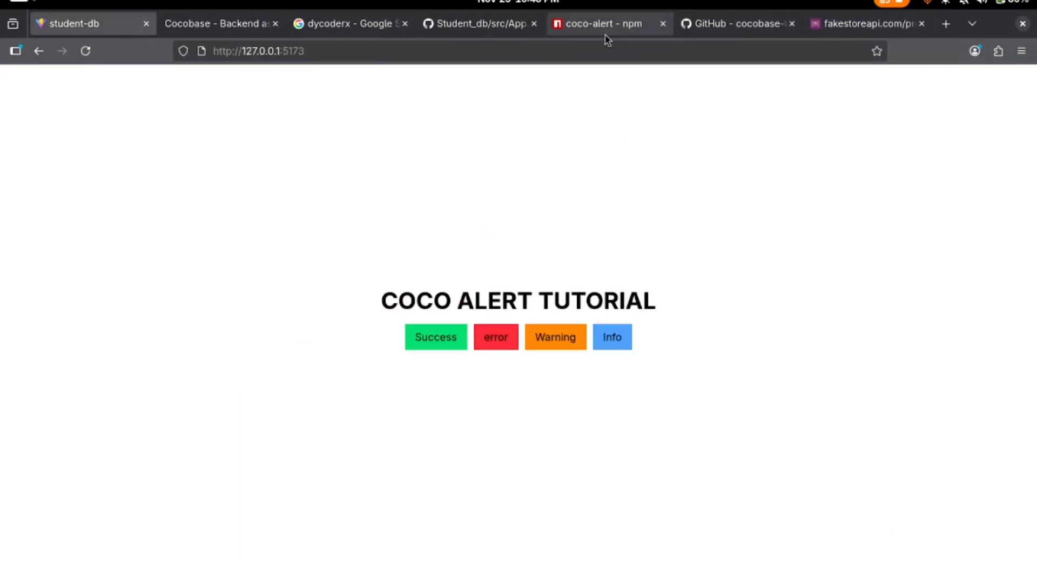
- Review the coco-alert package page and return to the running student-db app
{"action": "left_click", "coordinate": [605, 23]}
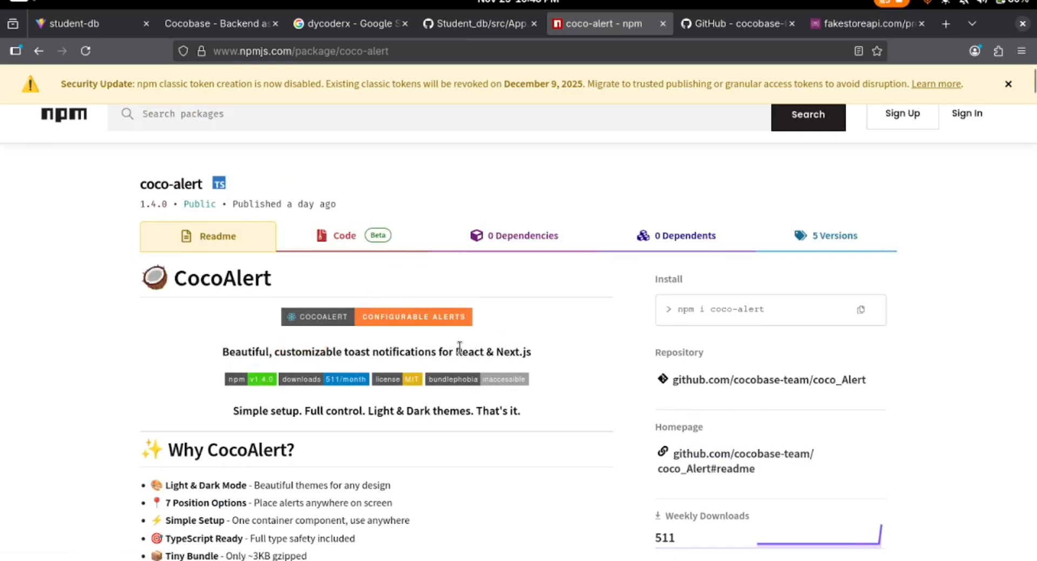
{"action": "mouse_move", "coordinate": [533, 359]}
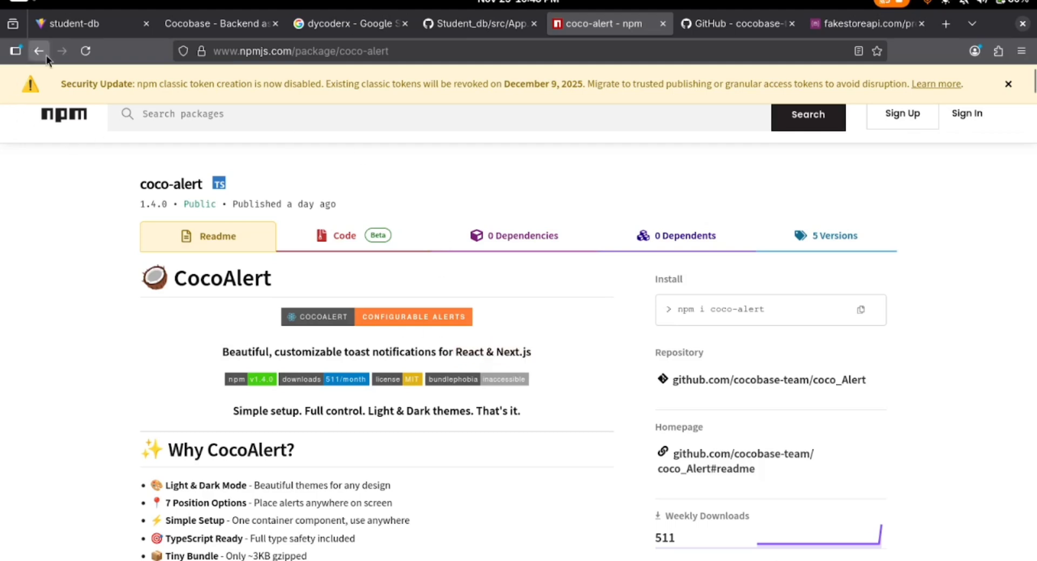
{"action": "left_click", "coordinate": [81, 23]}
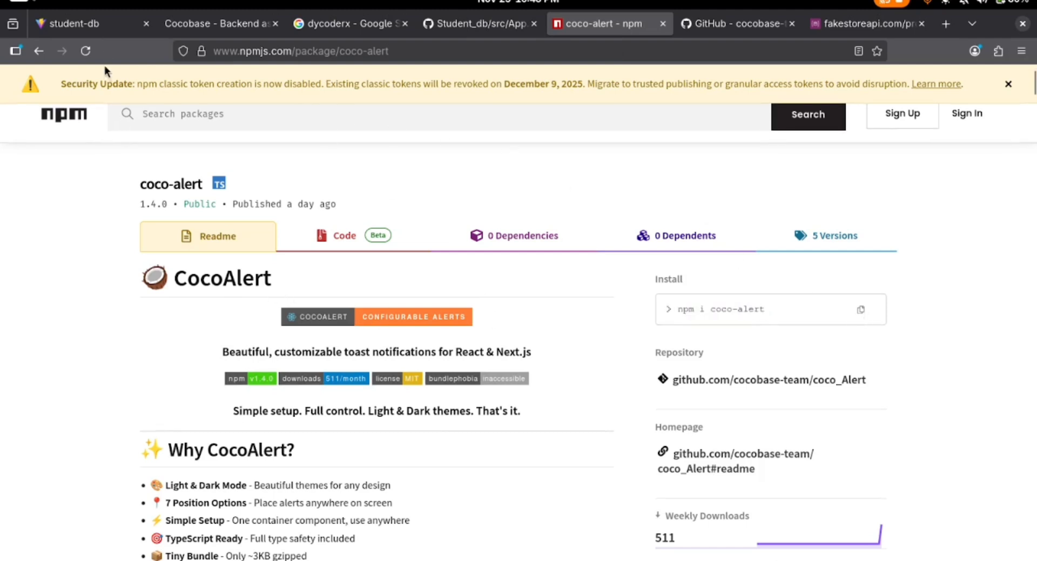
{"action": "left_click", "coordinate": [75, 23]}
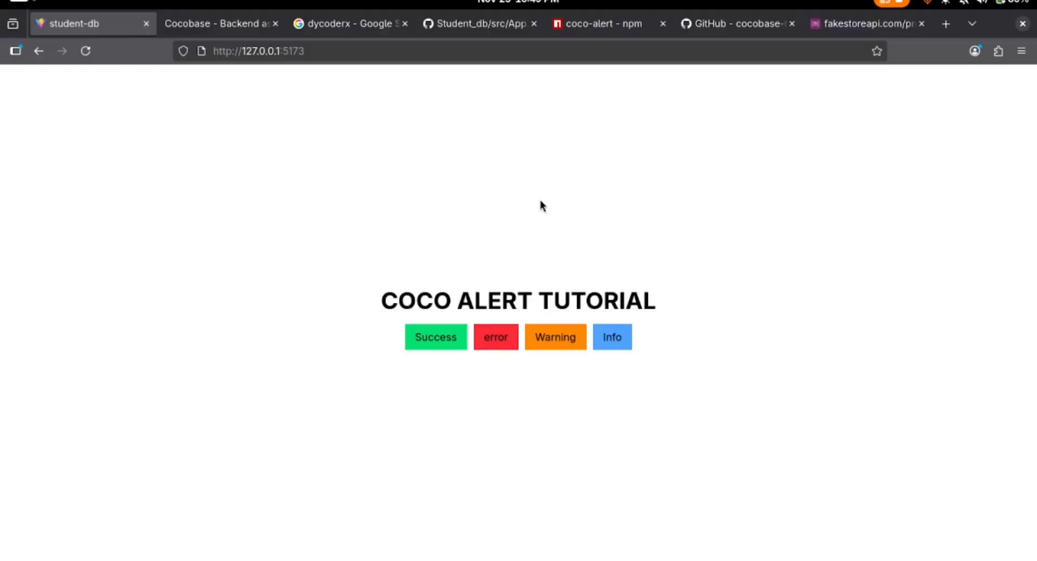
{"action": "mouse_move", "coordinate": [523, 275]}
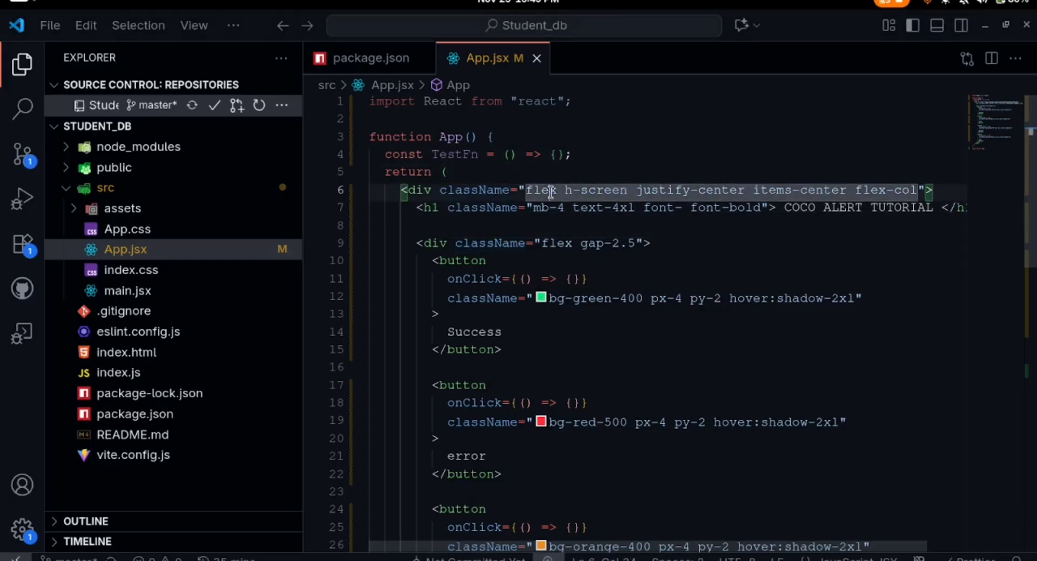
{"action": "mouse_move", "coordinate": [546, 190]}
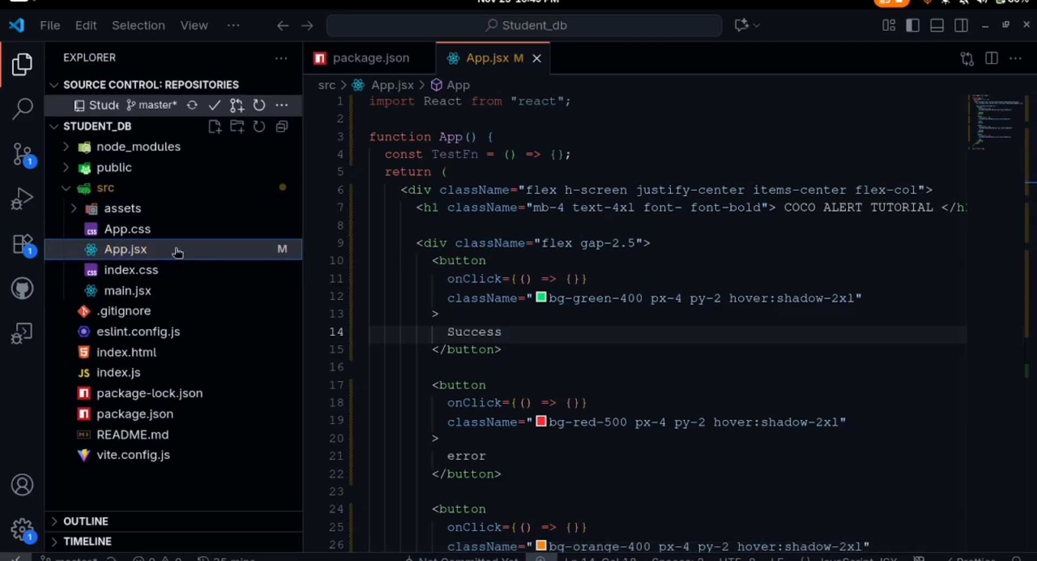
{"action": "mouse_move", "coordinate": [139, 249]}
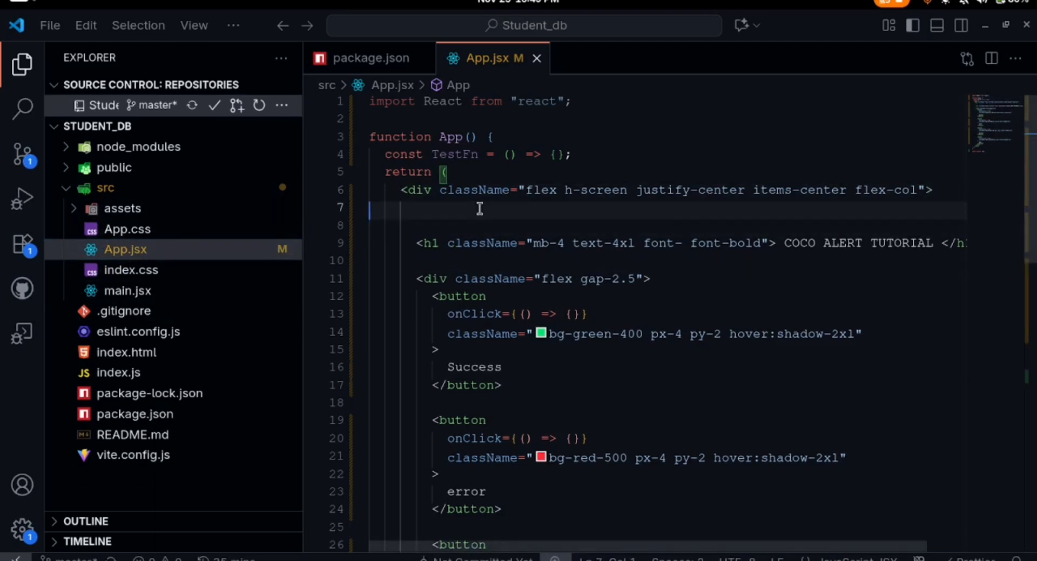
- Add an AlertContainer from coco-alert/react at the top of the App layout via IntelliSense
{"action": "type", "text": "<"}
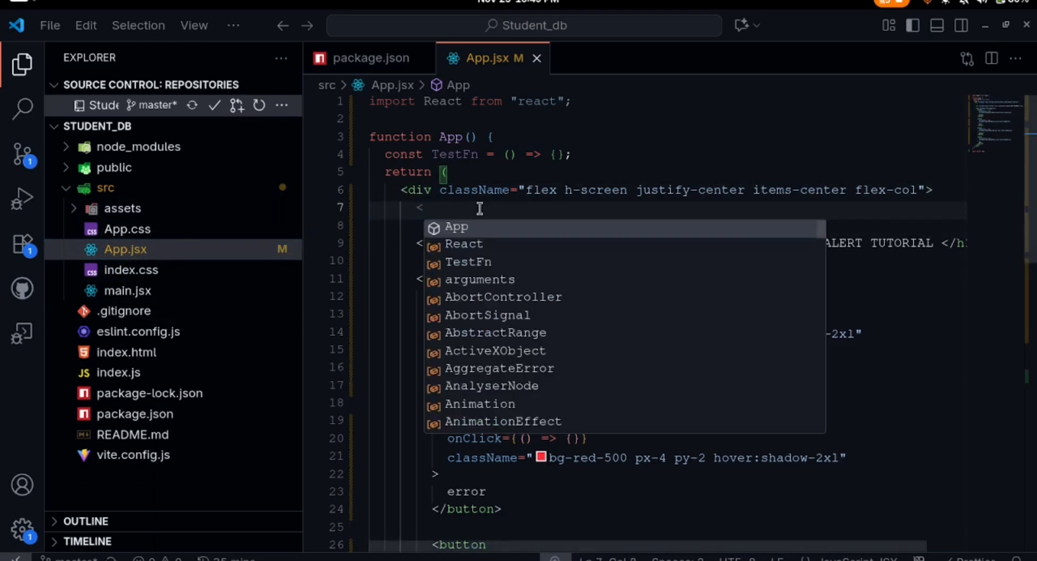
{"action": "type", "text": "Ale"}
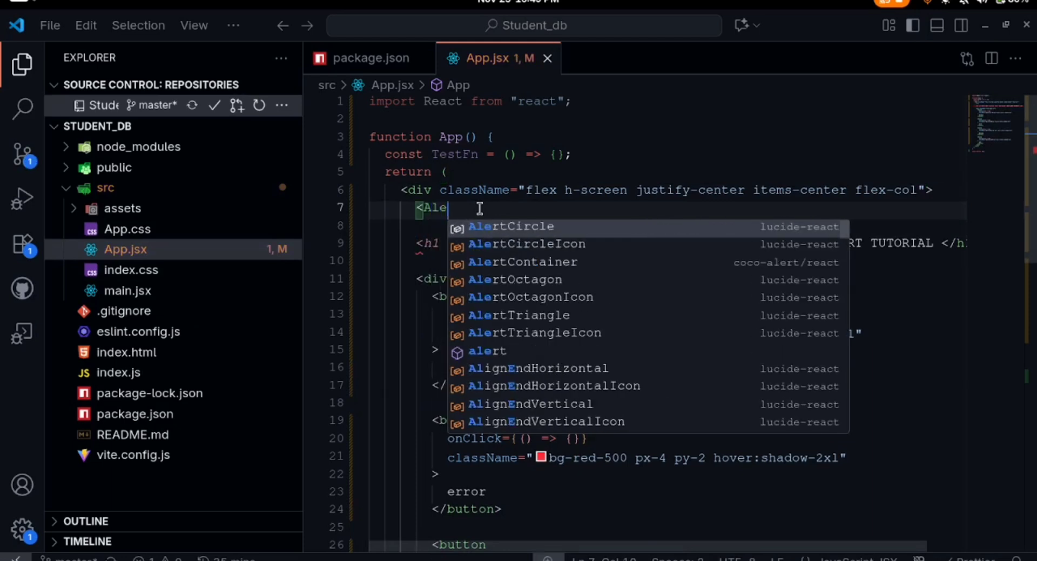
{"action": "type", "text": "r"}
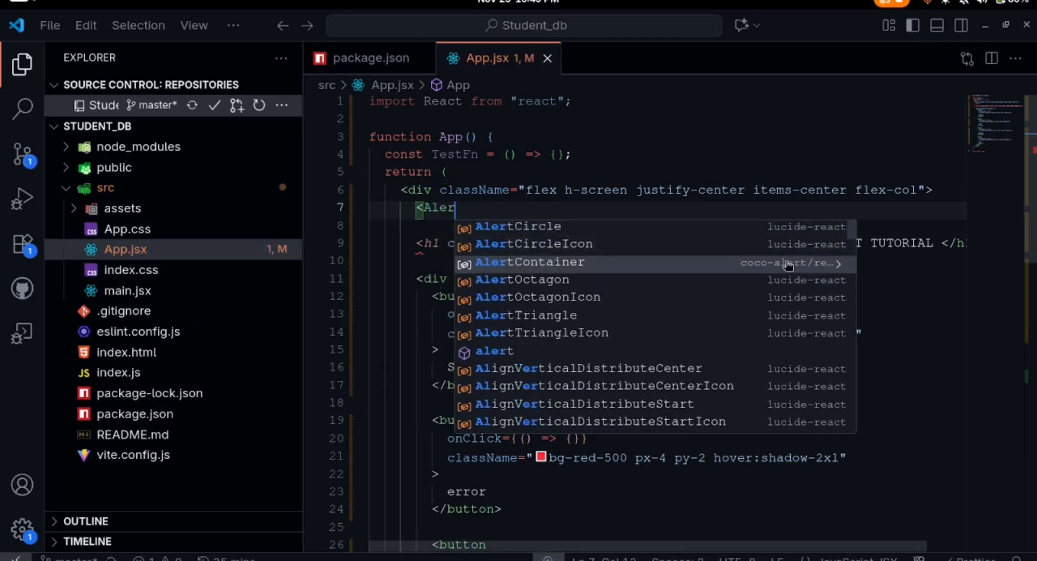
{"action": "left_click", "coordinate": [529, 262]}
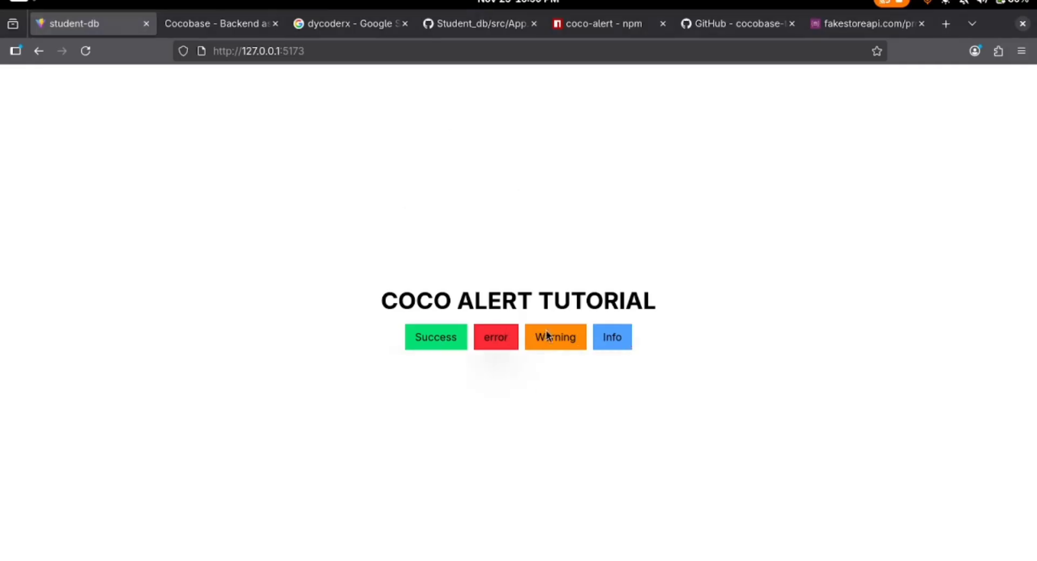
{"action": "mouse_move", "coordinate": [612, 337]}
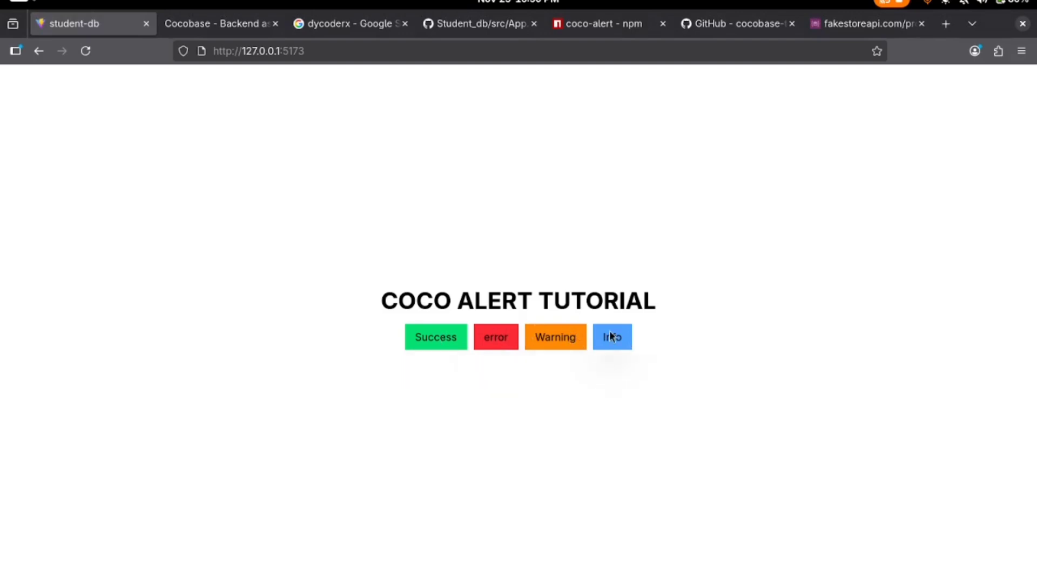
- Have the Success button call coco_Alert.success("Working!") and try it in the browser
{"action": "key", "text": "alt+tab"}
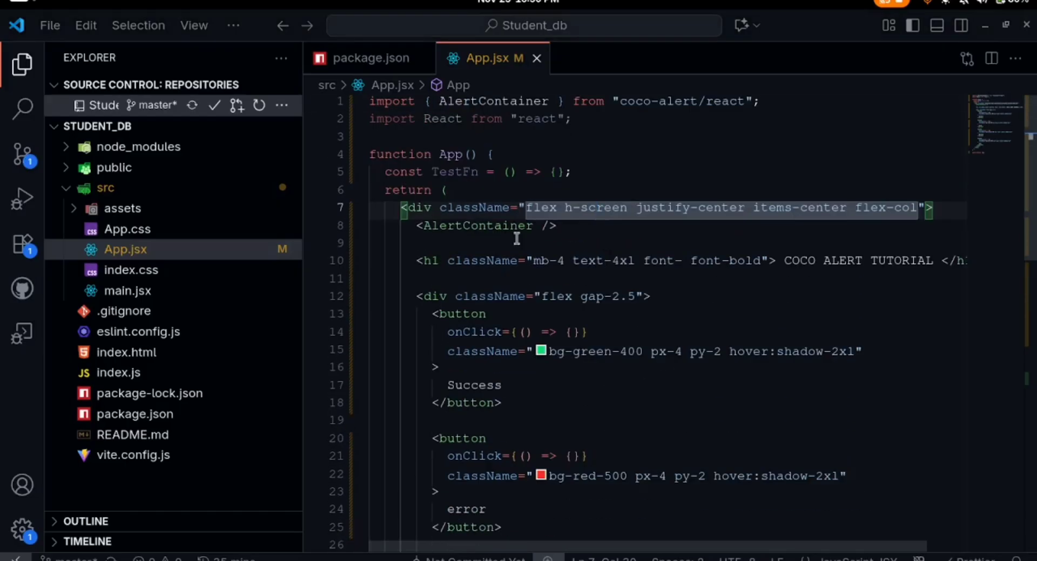
{"action": "left_click_drag", "start_coordinate": [432, 313], "coordinate": [521, 403]}
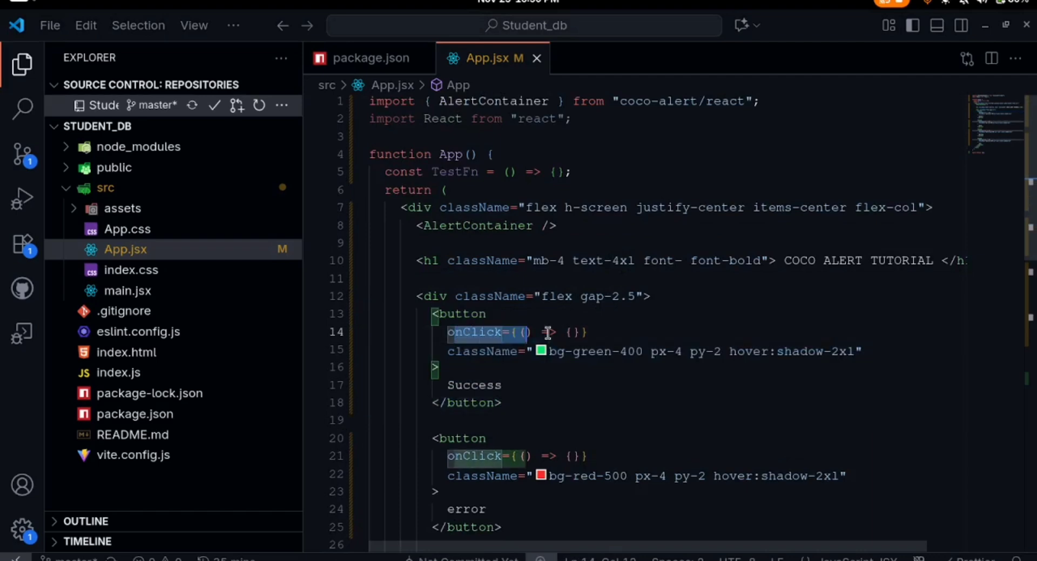
{"action": "key", "text": "Enter"}
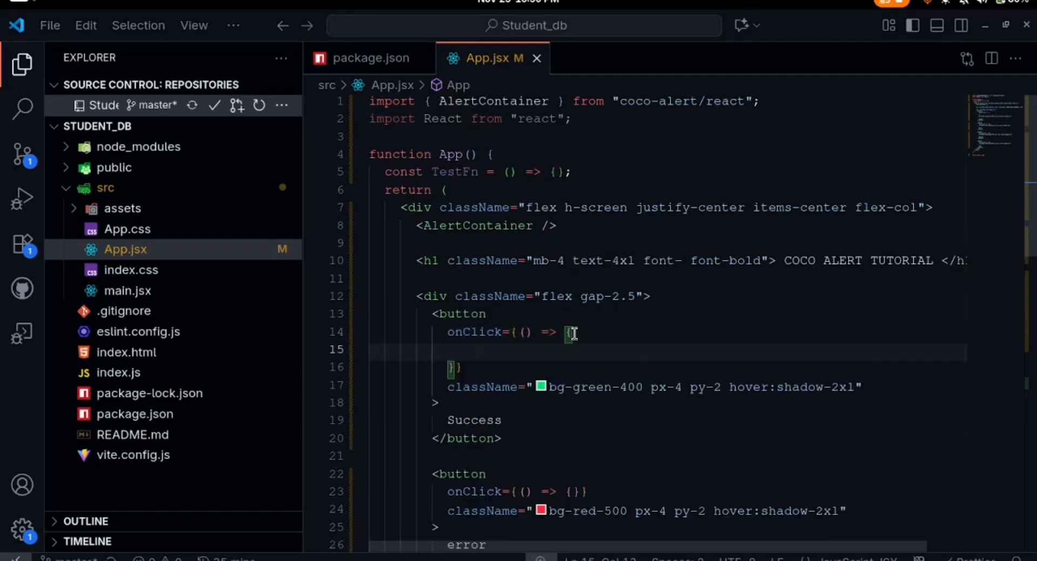
{"action": "type", "text": "coco_Alert"}
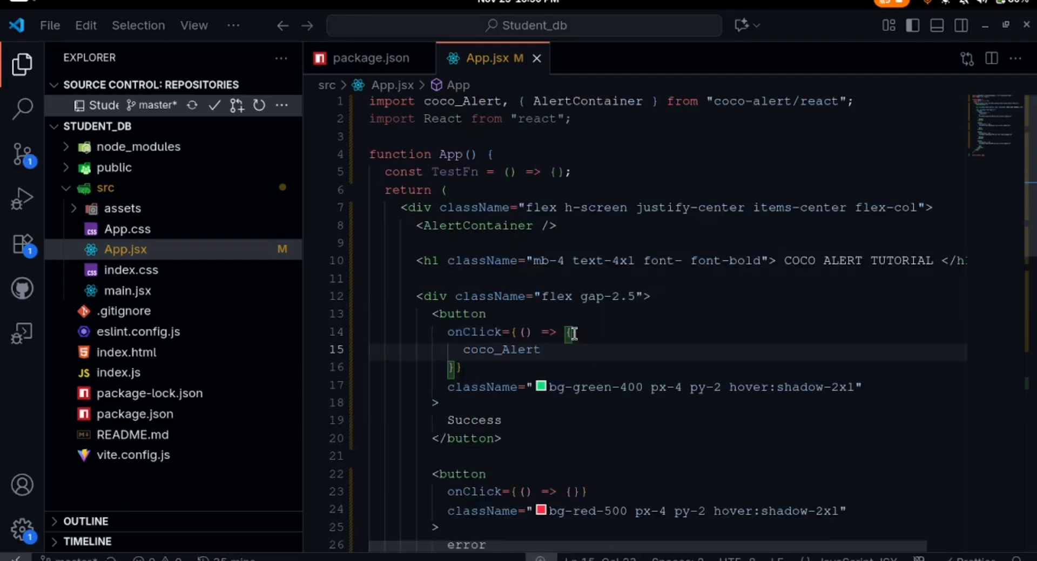
{"action": "type", "text": ".success()"}
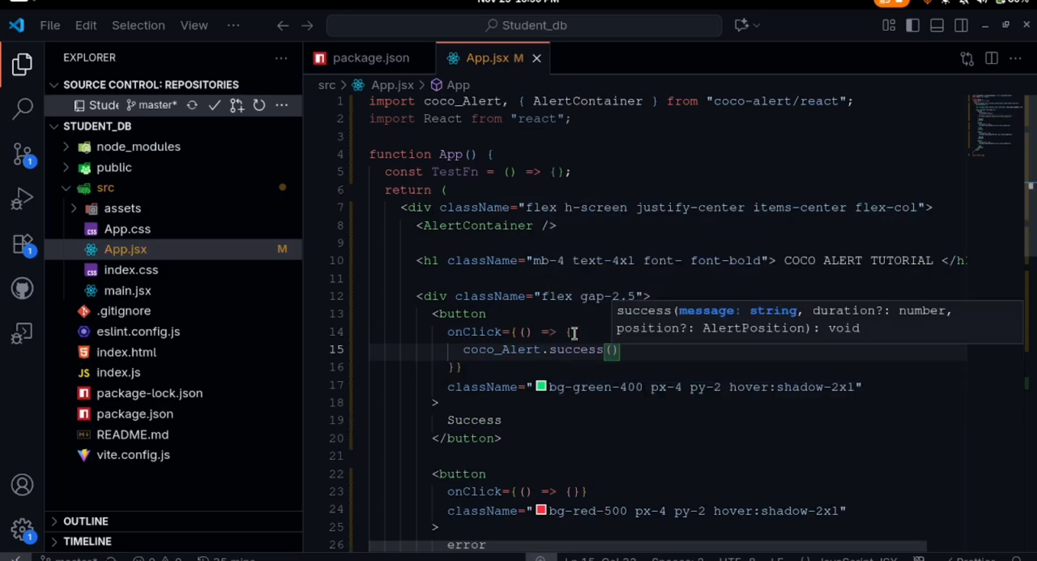
{"action": "type", "text": "\"Work\""}
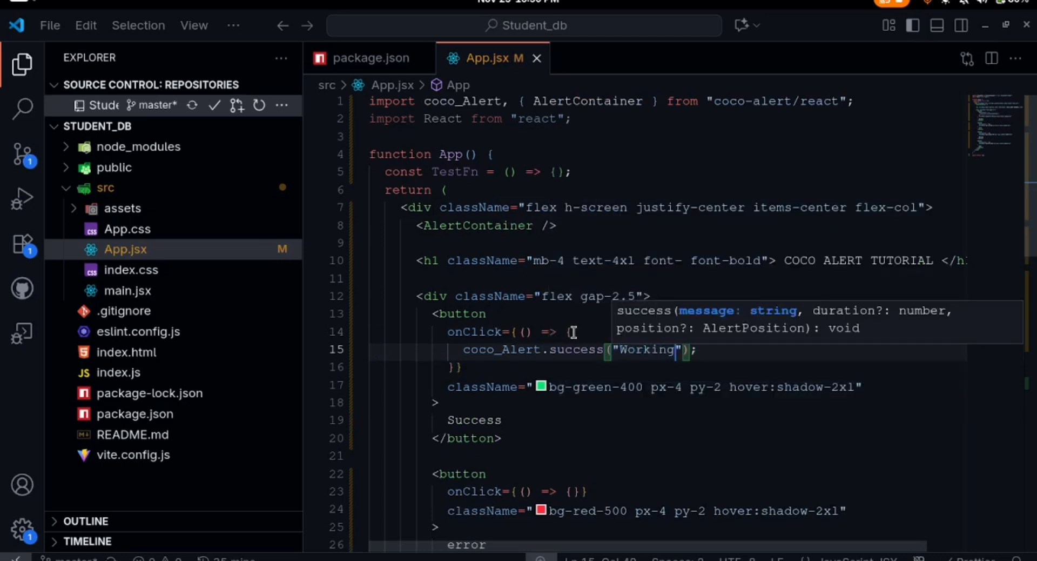
{"action": "type", "text": "!"}
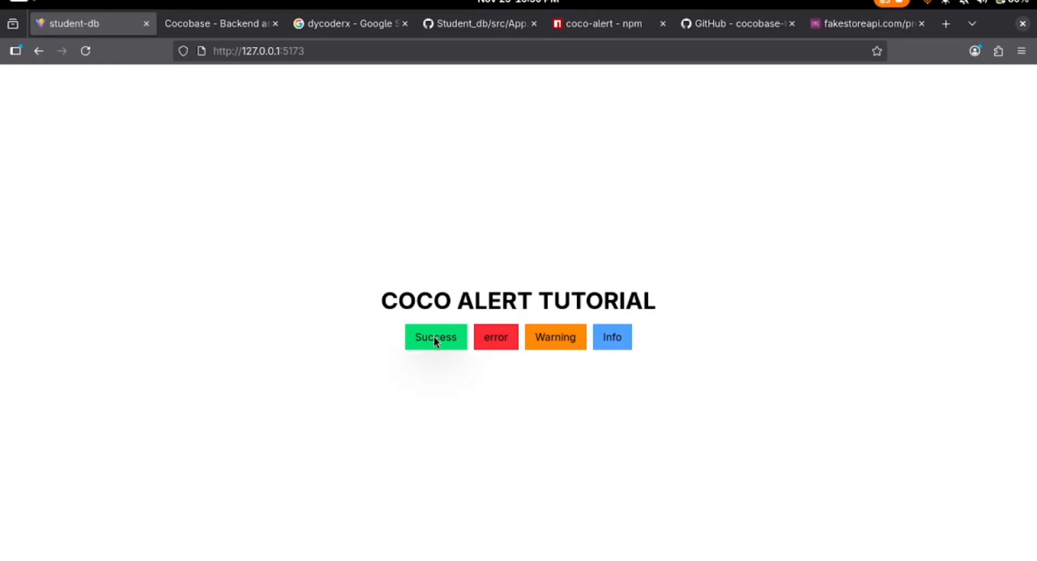
{"action": "left_click", "coordinate": [436, 336]}
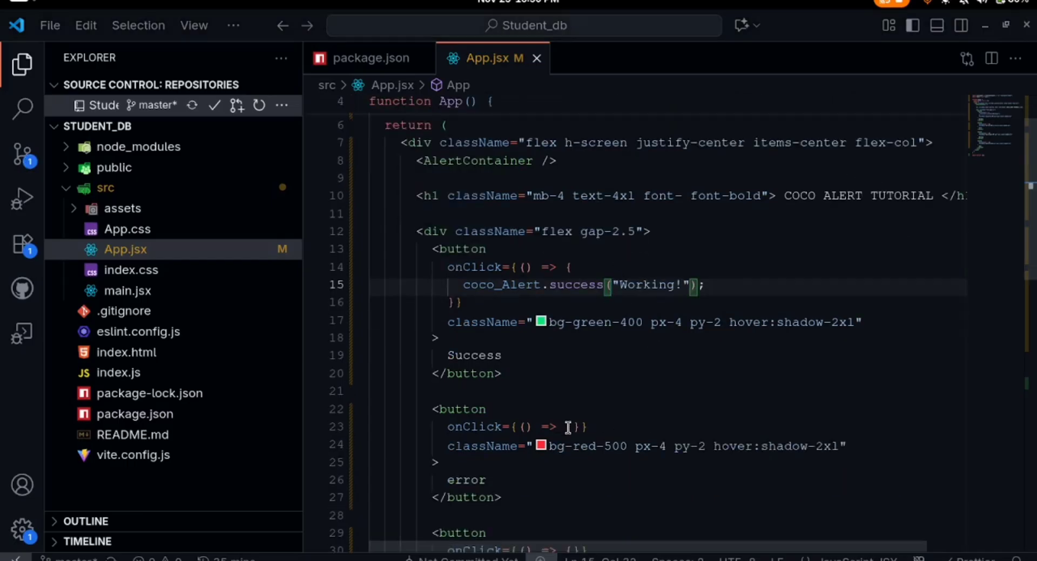
- Paste coco_Alert "Working!" calls into the error and Warning button handlers
{"action": "type", "text": "coco_Alert.success(\"Working!\");"}
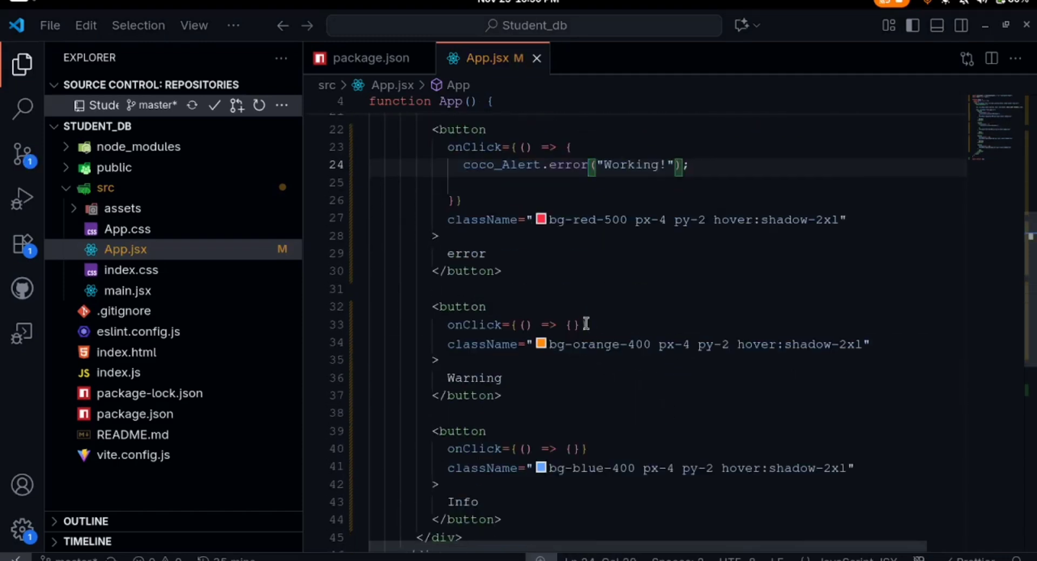
{"action": "type", "text": "coco_Alert.success(\"Working!\");"}
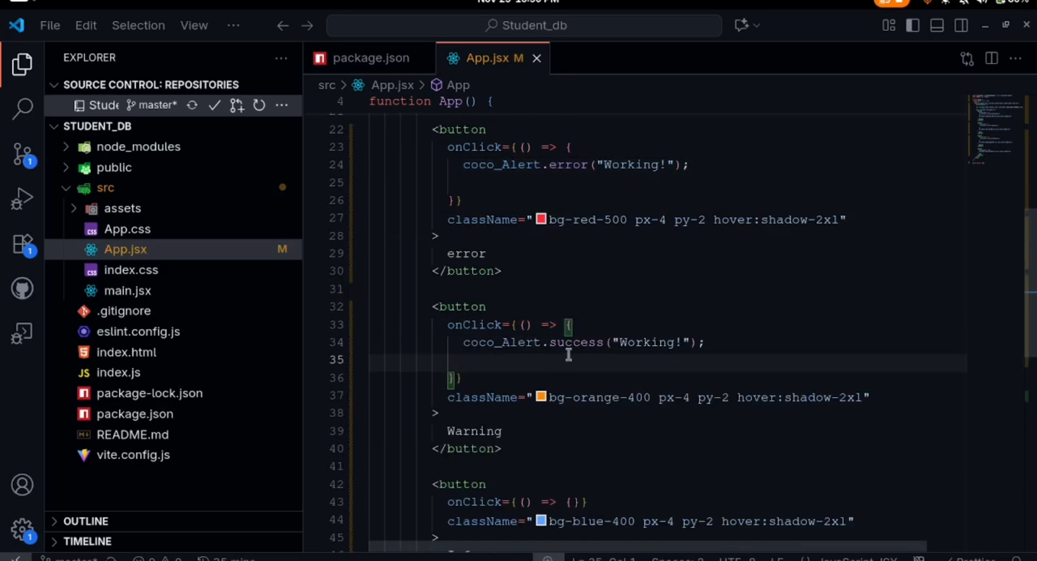
{"action": "type", "text": "wa"}
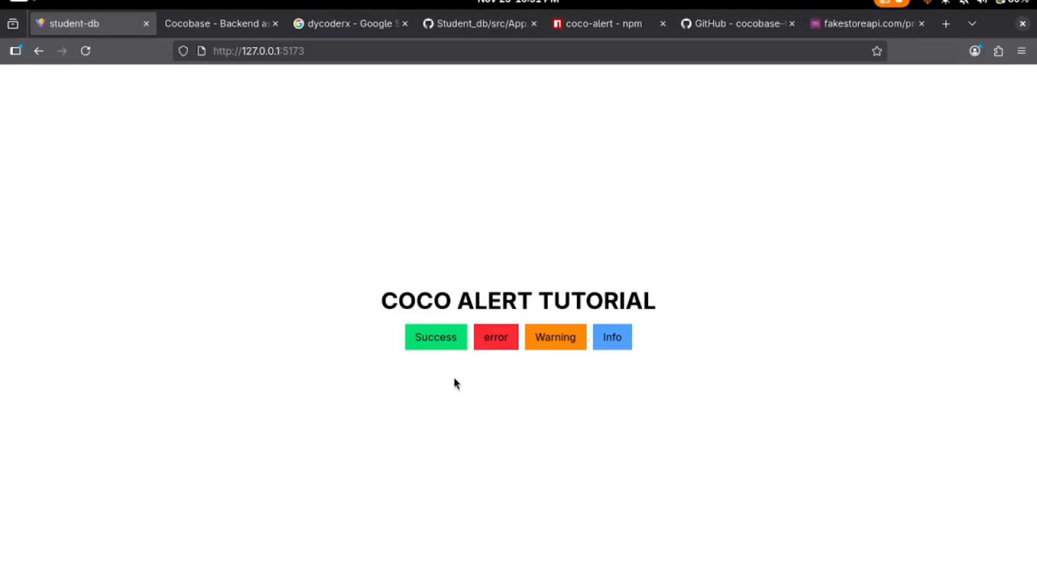
{"action": "left_click", "coordinate": [436, 336]}
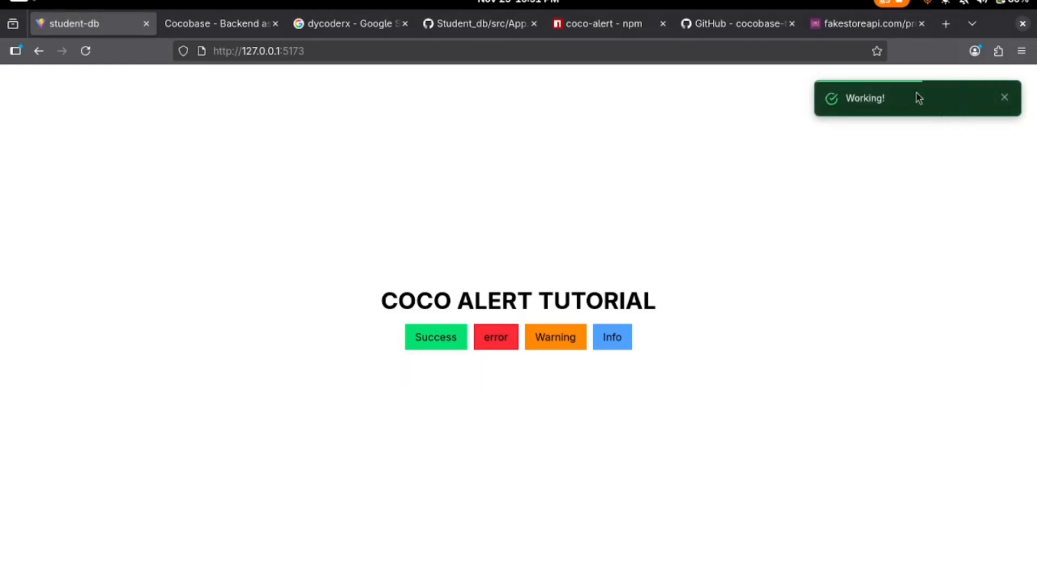
{"action": "left_click", "coordinate": [1003, 96]}
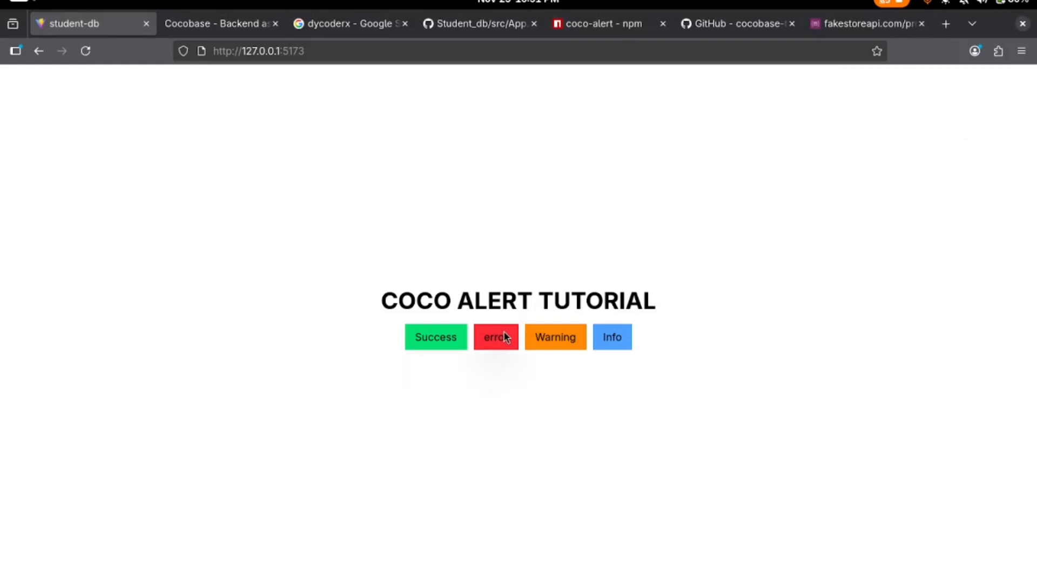
{"action": "left_click", "coordinate": [495, 336]}
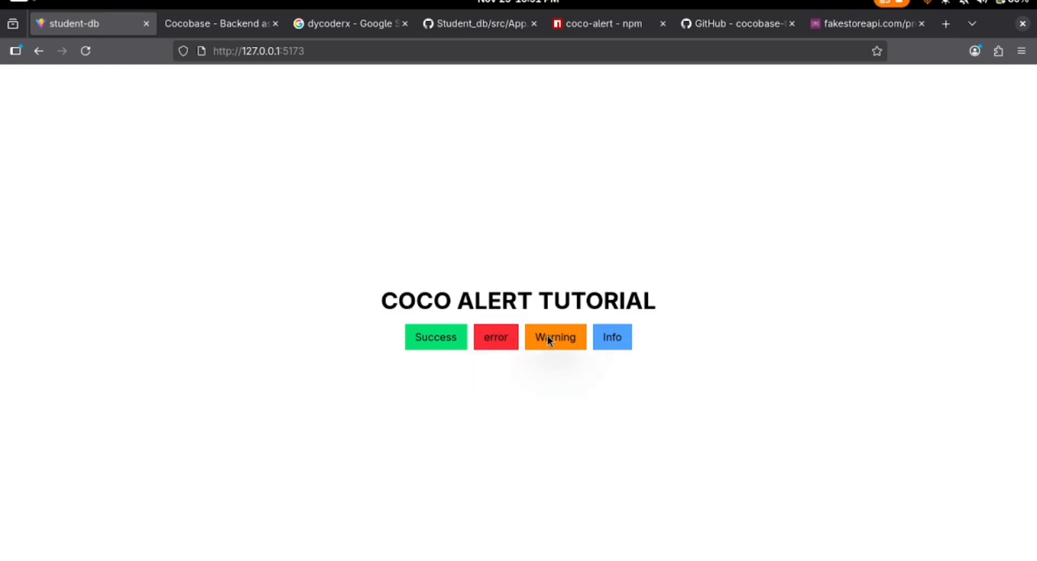
{"action": "left_click", "coordinate": [555, 336]}
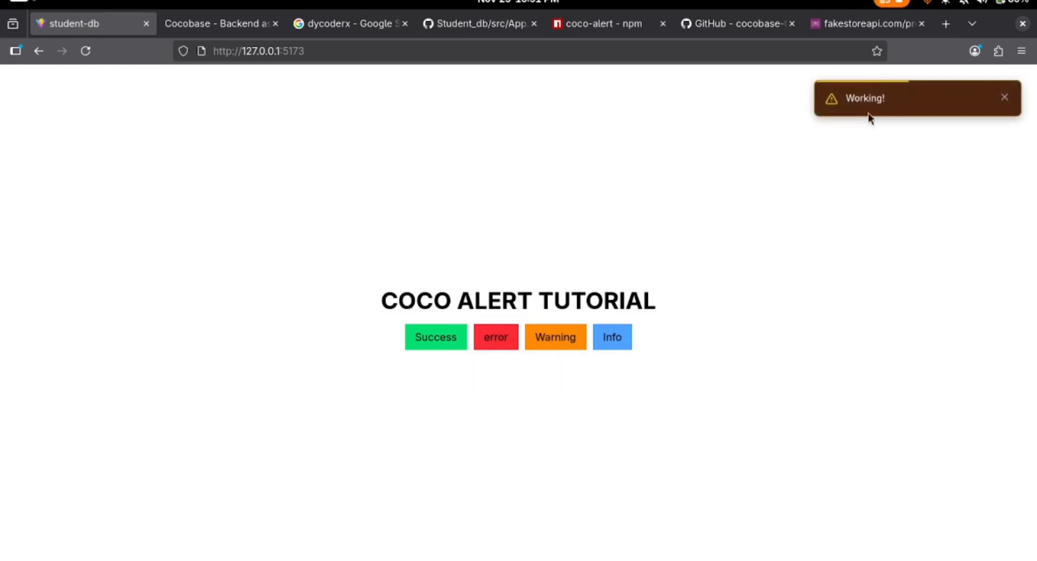
{"action": "left_click", "coordinate": [611, 336]}
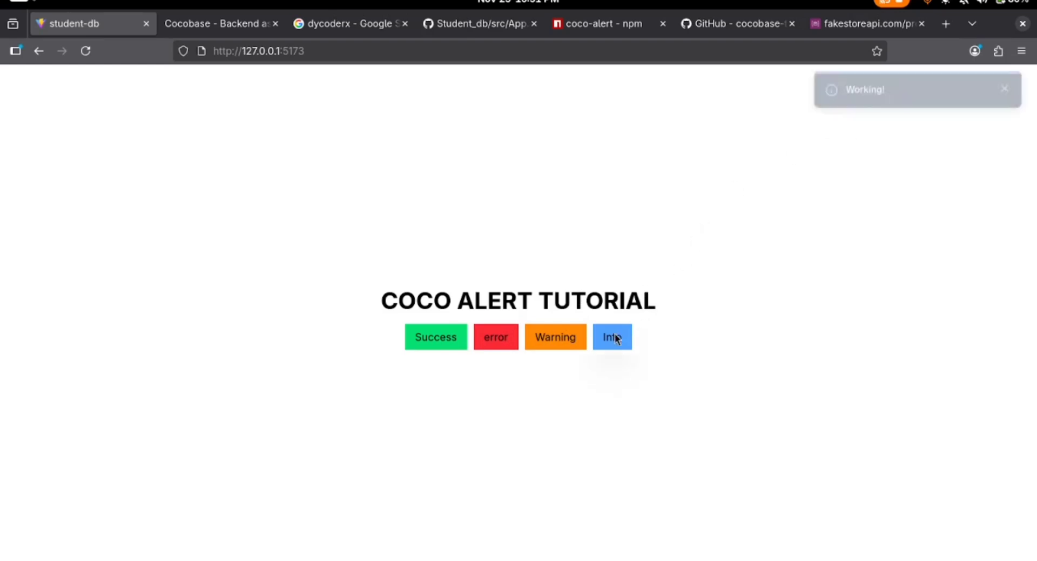
{"action": "left_click", "coordinate": [612, 336]}
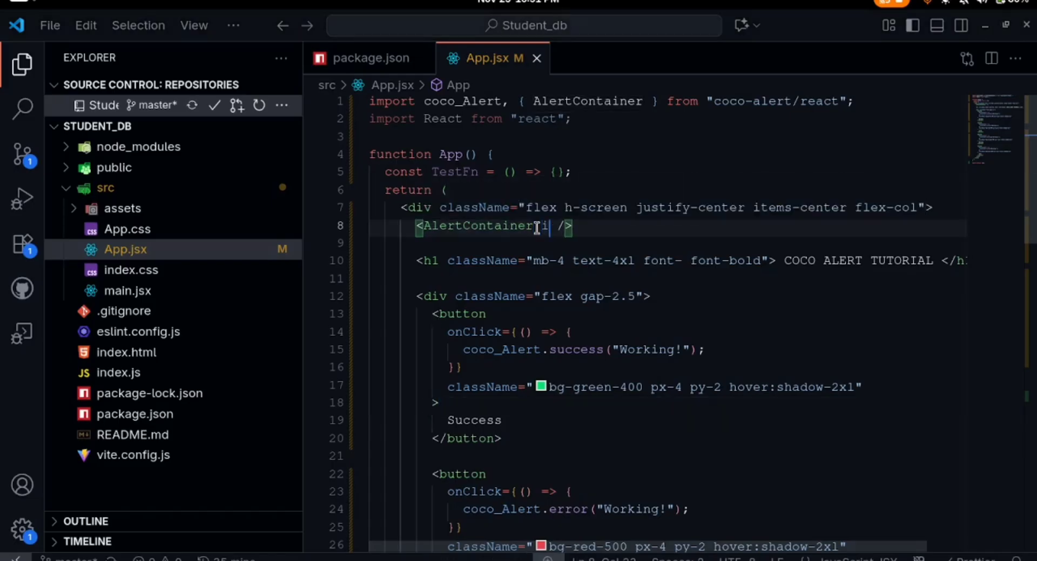
- Add isLightMode={true} to the AlertContainer tag
{"action": "type", "text": "isLightMode="}
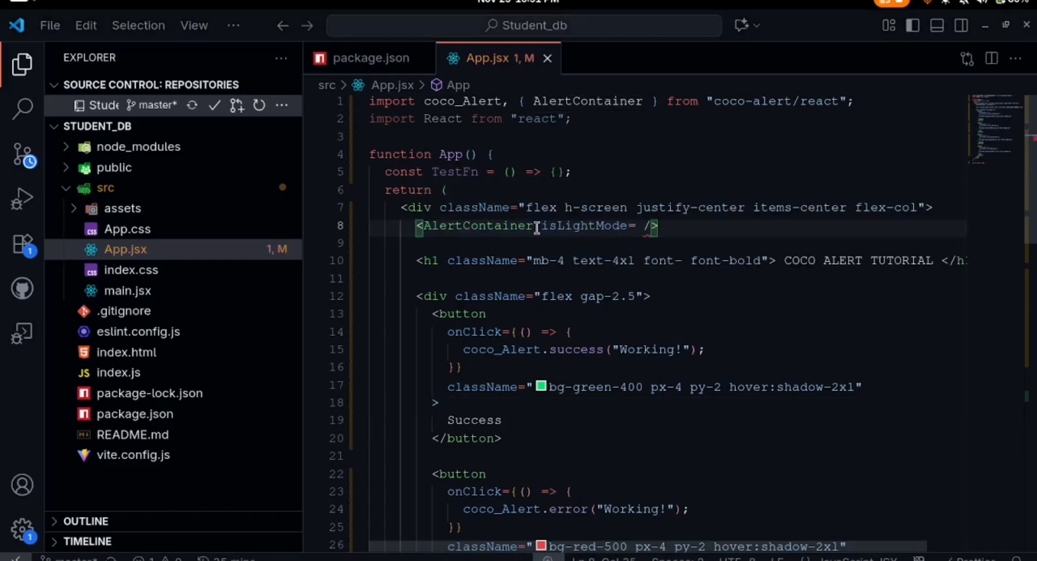
{"action": "type", "text": "{true"}
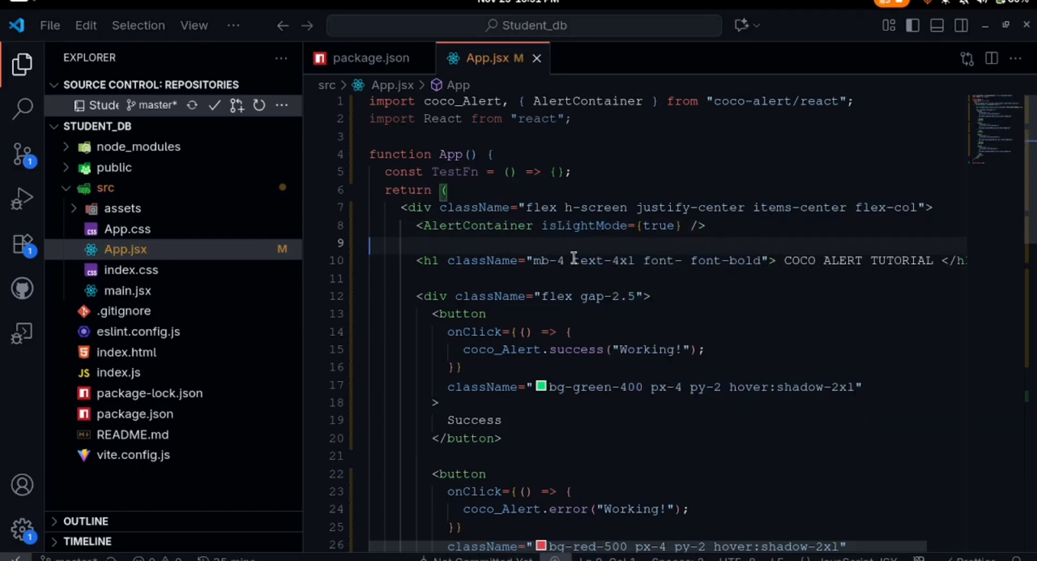
{"action": "mouse_move", "coordinate": [726, 261]}
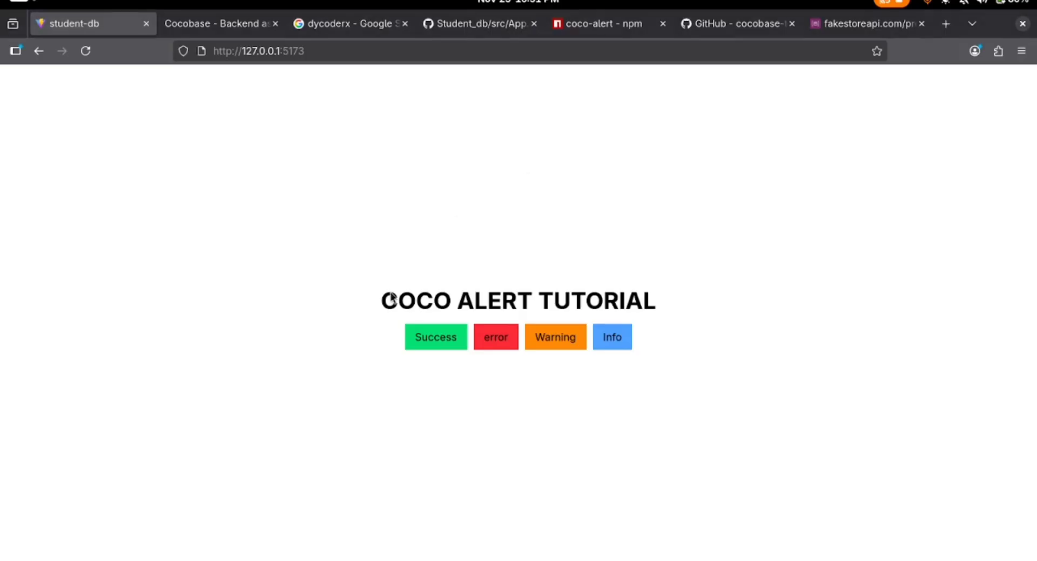
{"action": "mouse_move", "coordinate": [397, 258]}
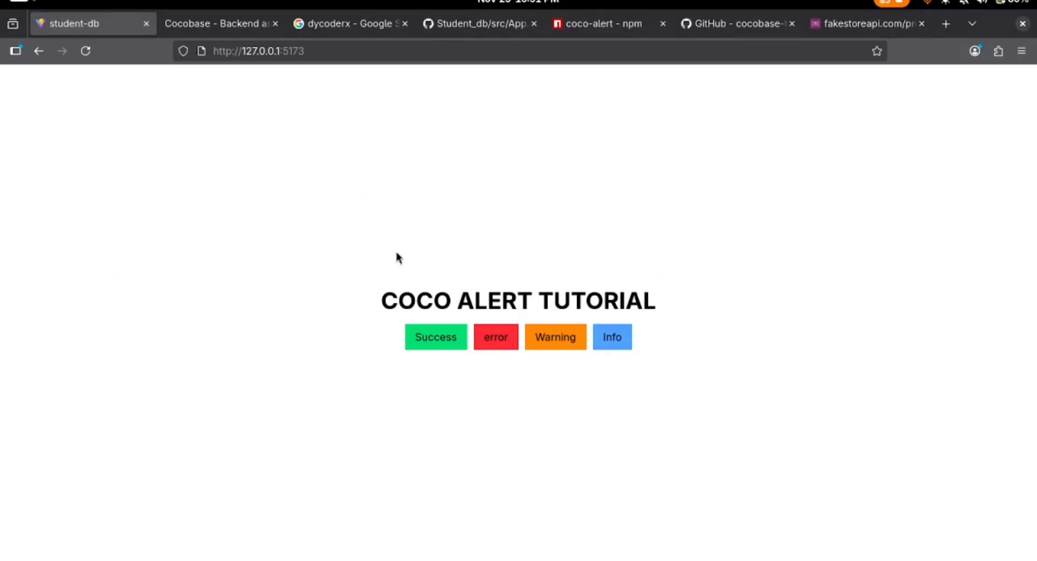
{"action": "left_click", "coordinate": [435, 335]}
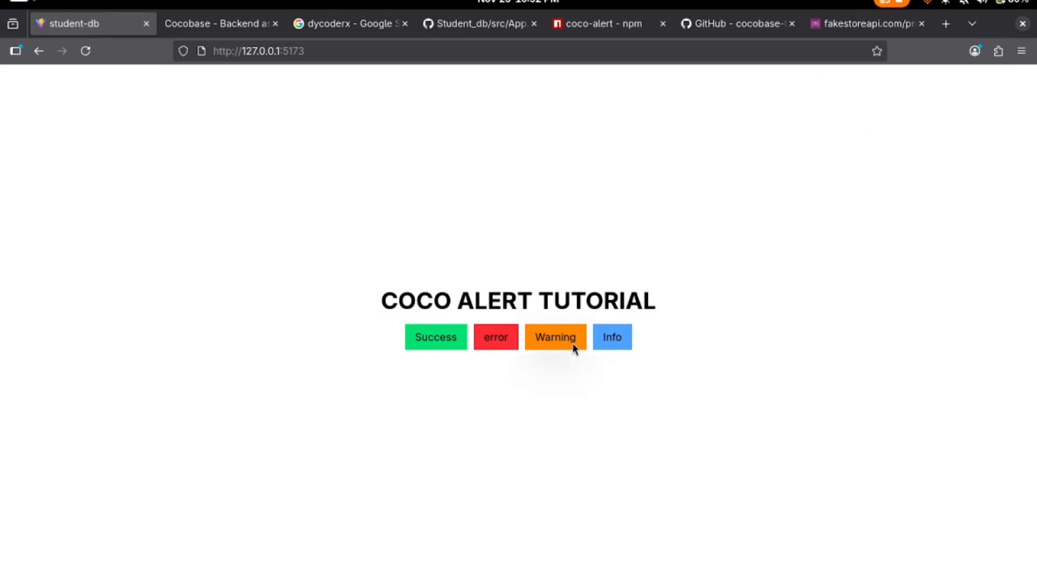
{"action": "left_click", "coordinate": [611, 337]}
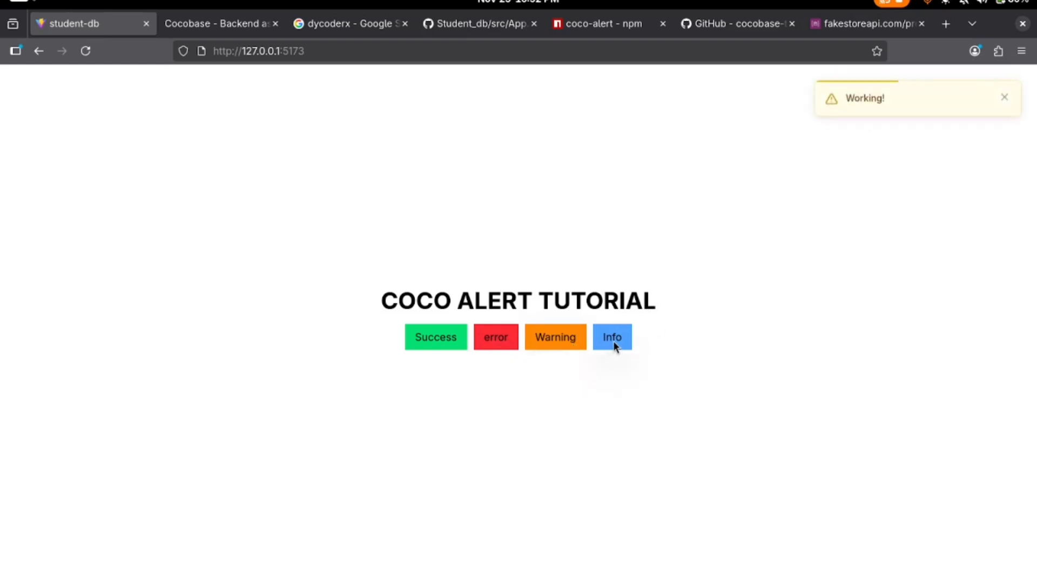
{"action": "left_click", "coordinate": [613, 337]}
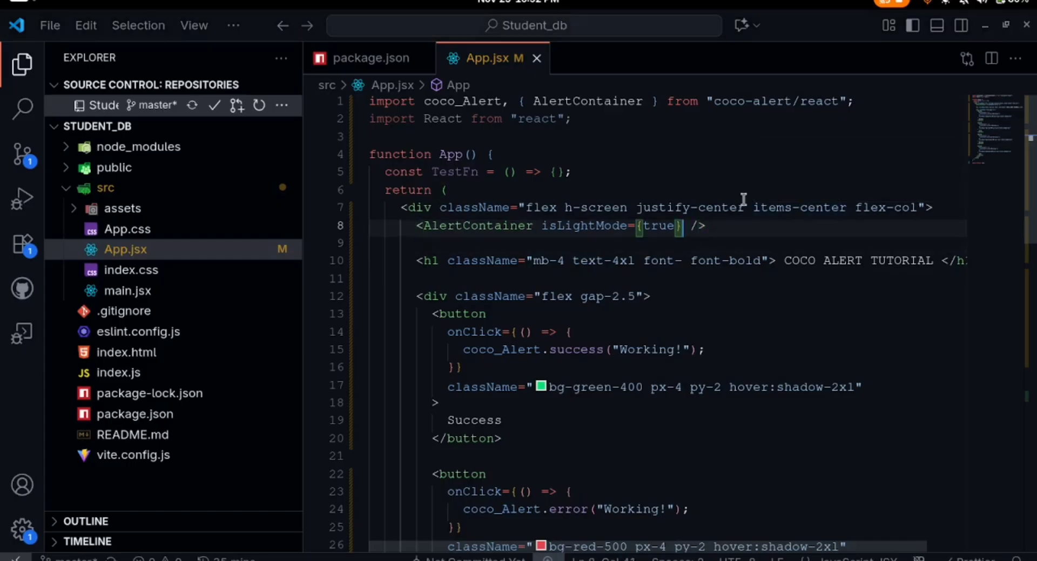
{"action": "type", "text": "position=\"\""}
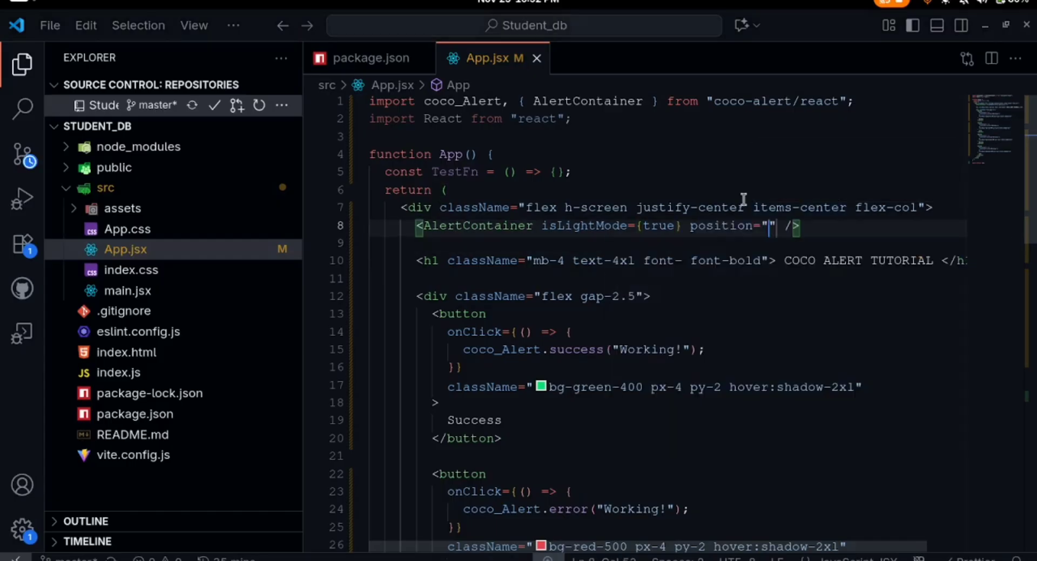
{"action": "type", "text": "to"}
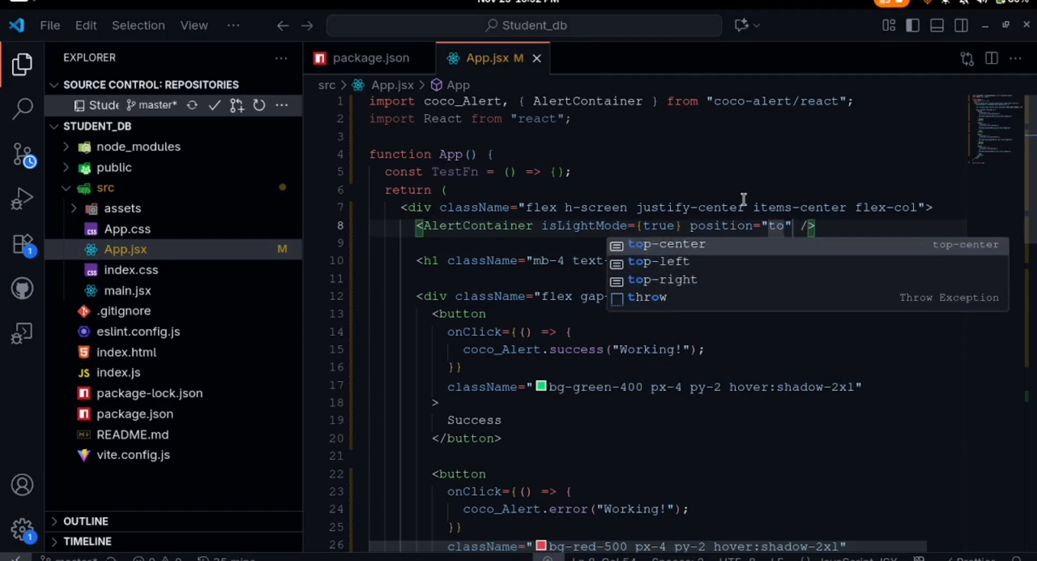
{"action": "left_click", "coordinate": [659, 262]}
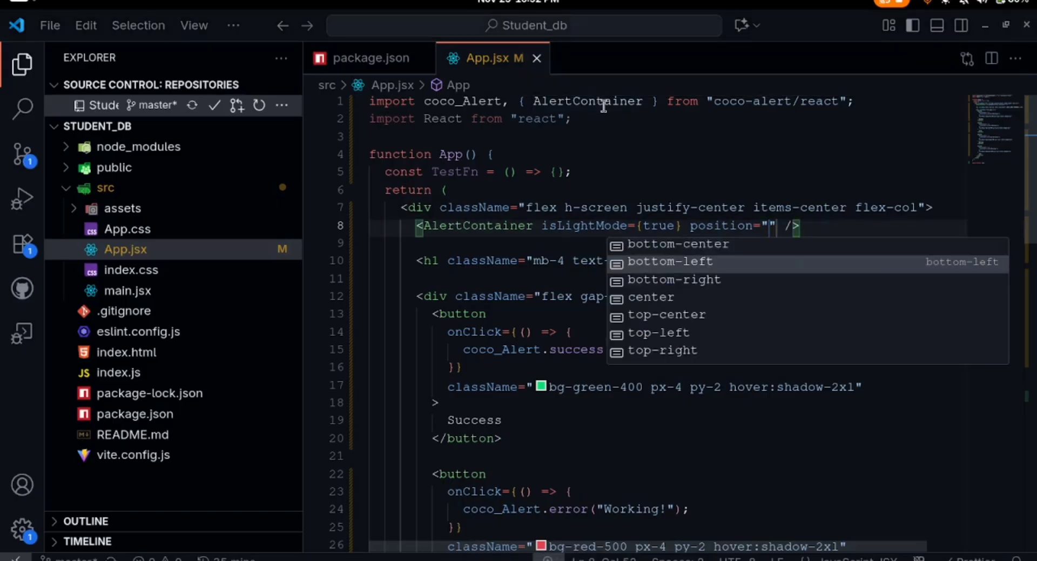
{"action": "left_click", "coordinate": [665, 314]}
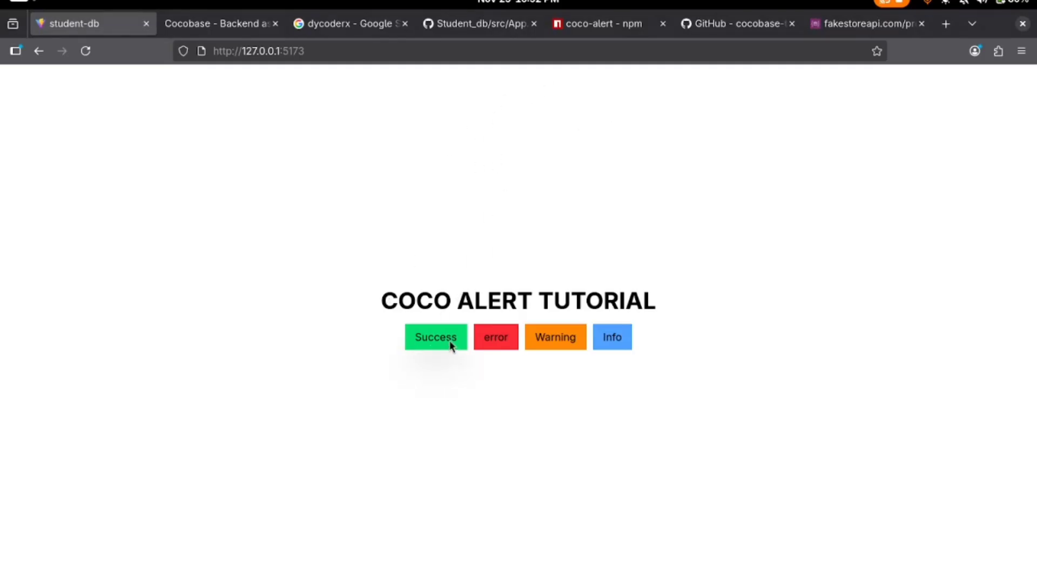
{"action": "left_click", "coordinate": [436, 336]}
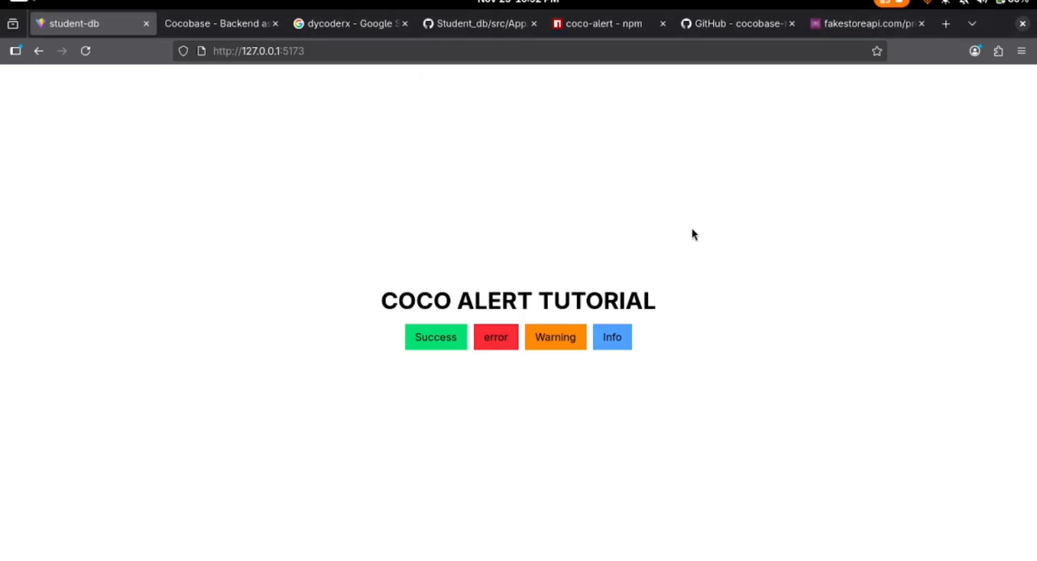
{"action": "left_click", "coordinate": [435, 337]}
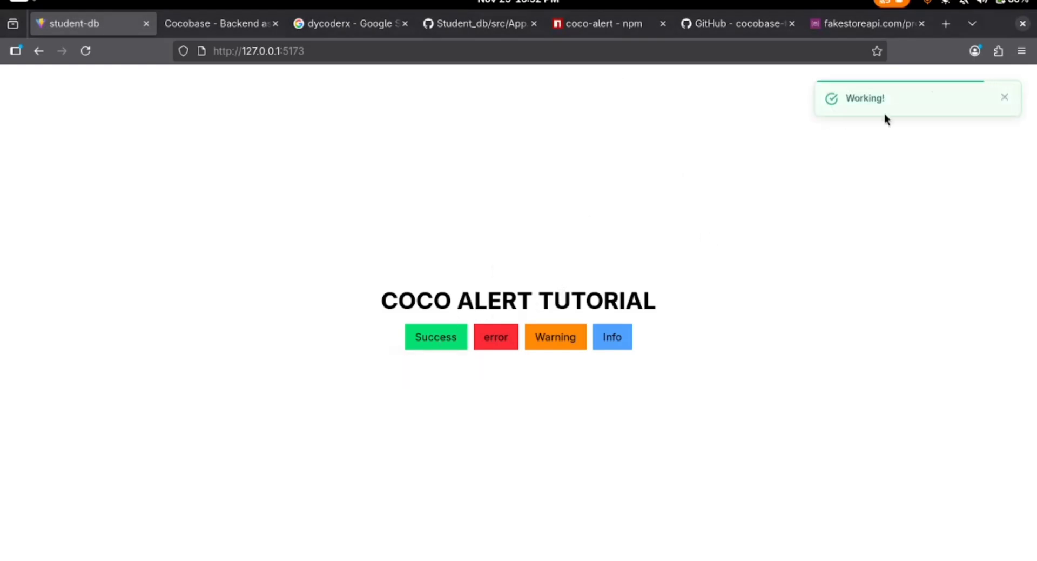
{"action": "key", "text": "alt+tab"}
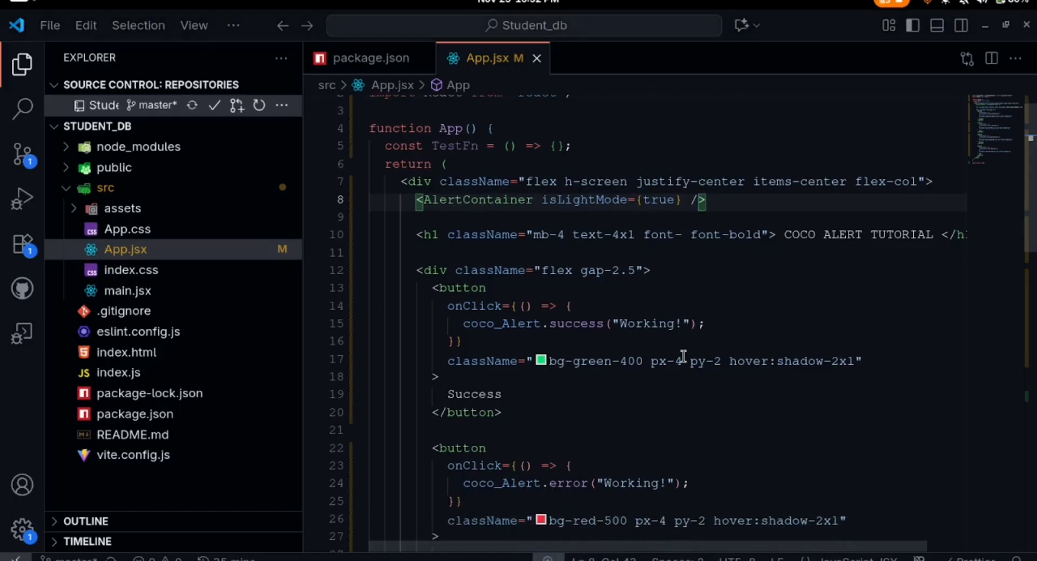
- Pass 3000 as the duration argument to coco_Alert.success("Working!")
{"action": "scroll", "scroll_direction": "down", "scroll_amount": 3}
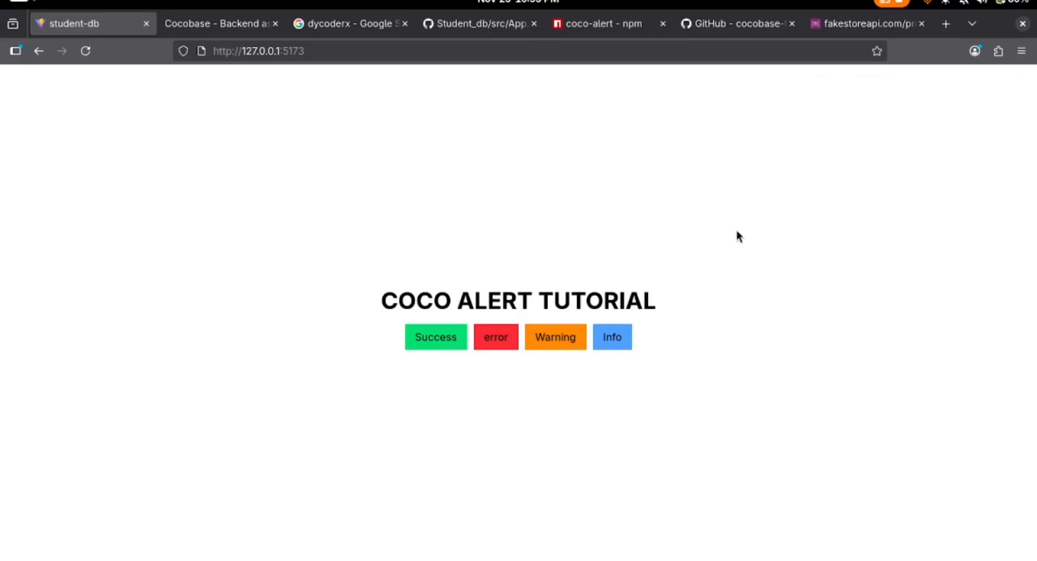
{"action": "mouse_move", "coordinate": [926, 120]}
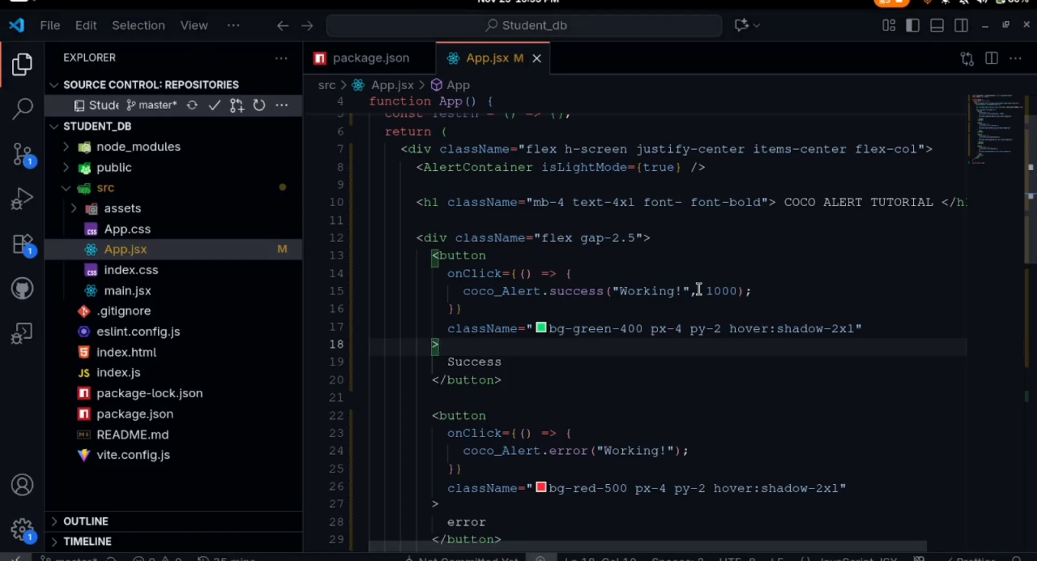
{"action": "type", "text": "3000"}
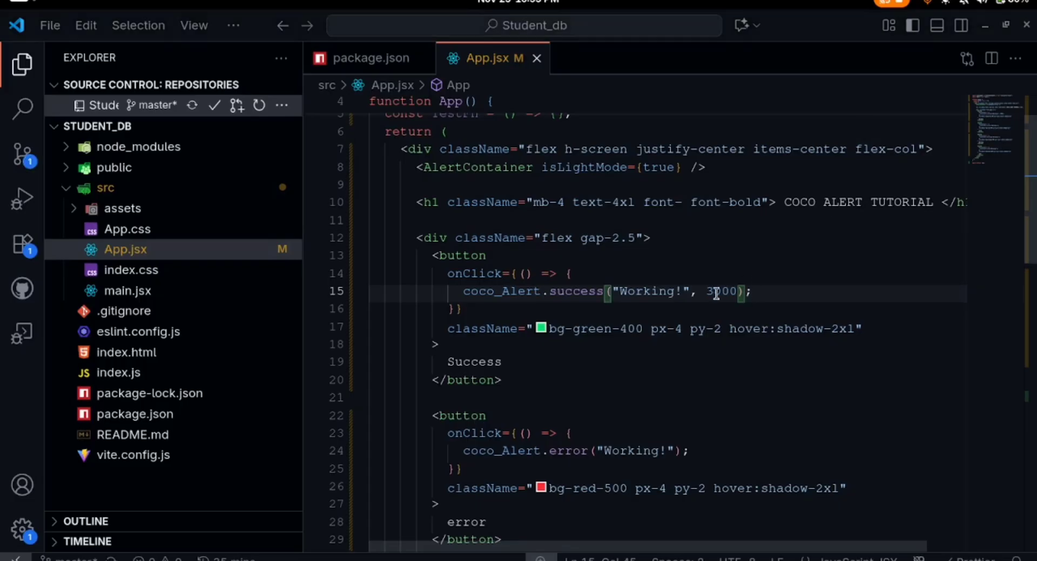
{"action": "scroll", "scroll_direction": "down", "scroll_amount": 3}
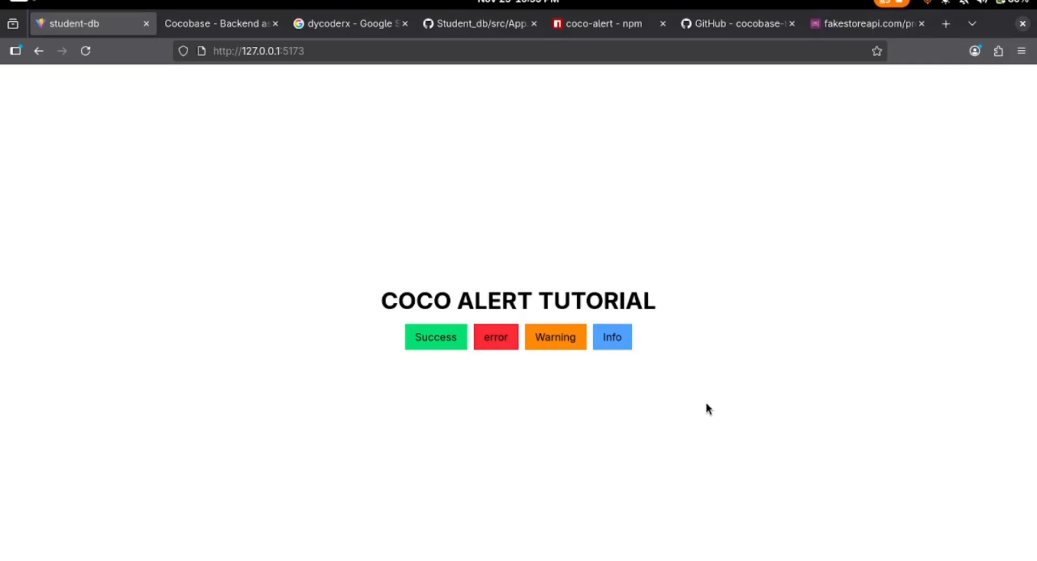
{"action": "mouse_move", "coordinate": [652, 293]}
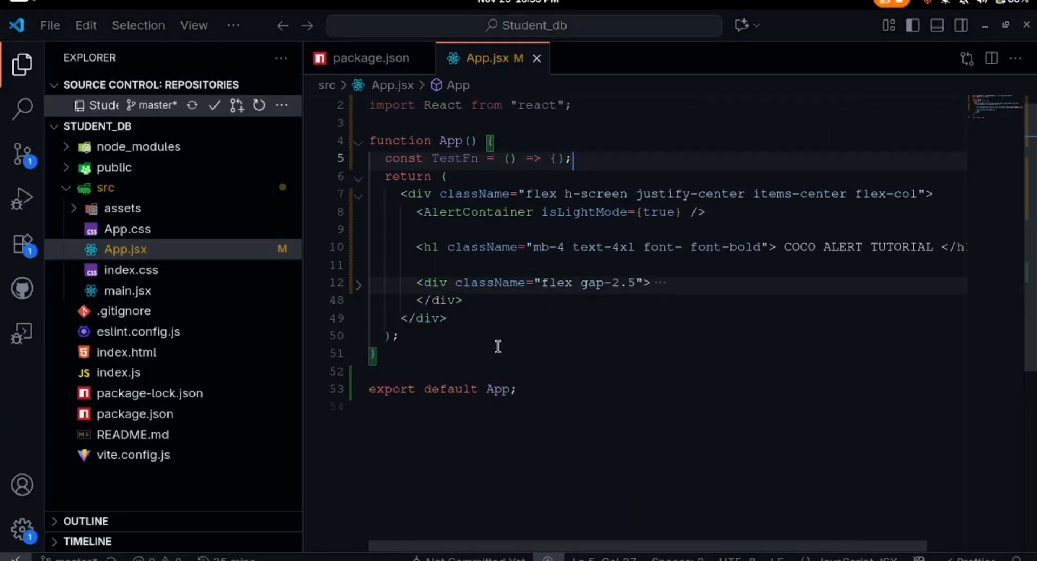
- Add a wrapper div holding a fuchsia-background button labelled Change
{"action": "type", "text": "<div className=\"\"></div>"}
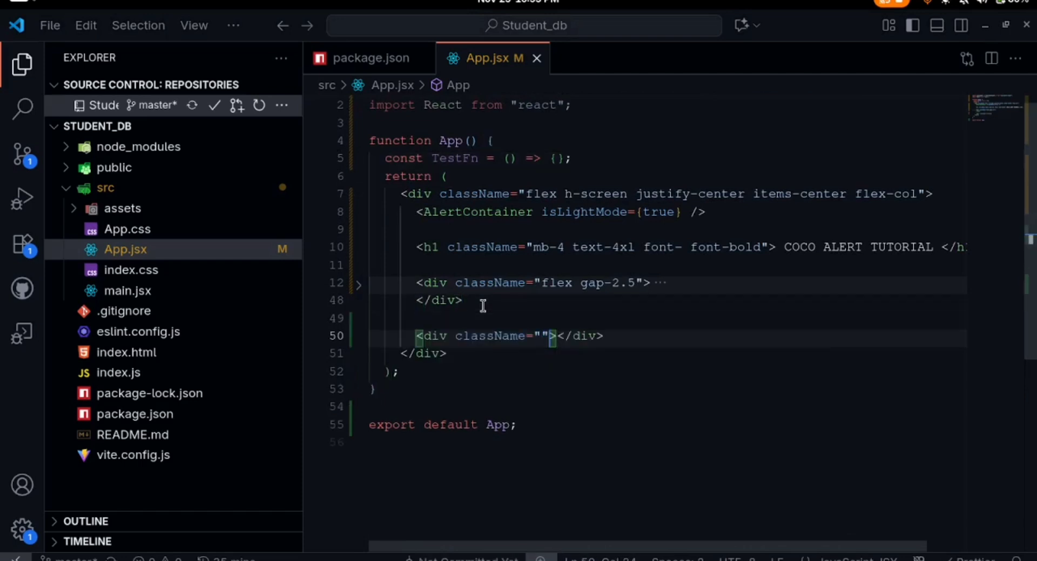
{"action": "type", "text": "<button></button>"}
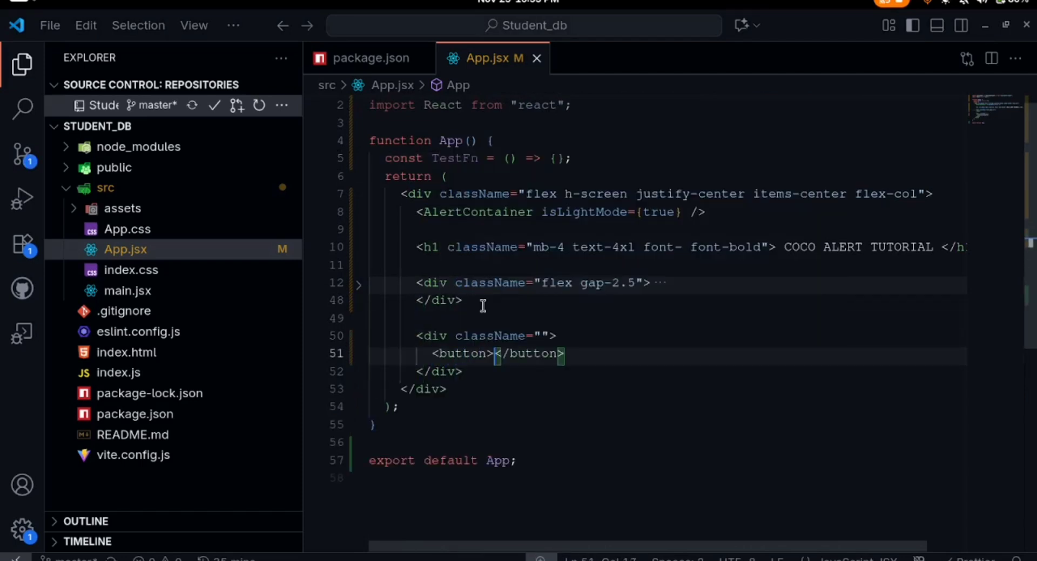
{"action": "type", "text": "className=\"bg-\">"}
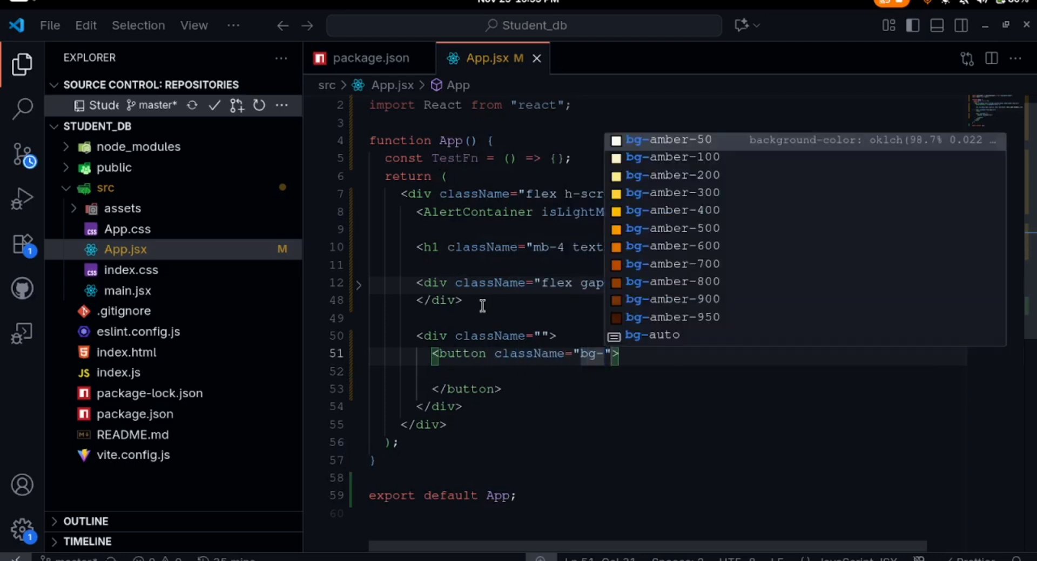
{"action": "scroll", "scroll_direction": "down", "scroll_amount": 3}
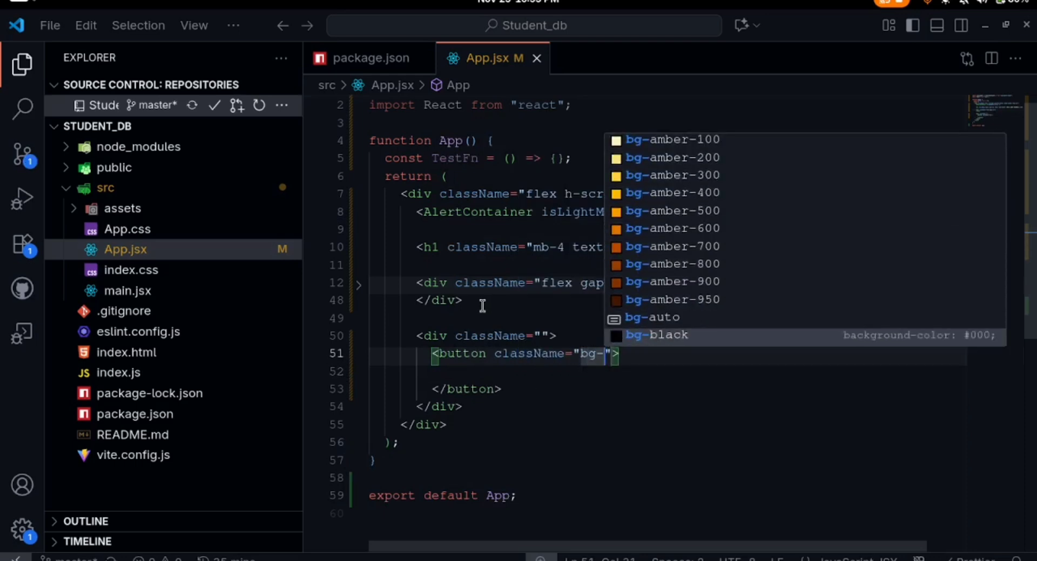
{"action": "type", "text": "fuchsia-500"}
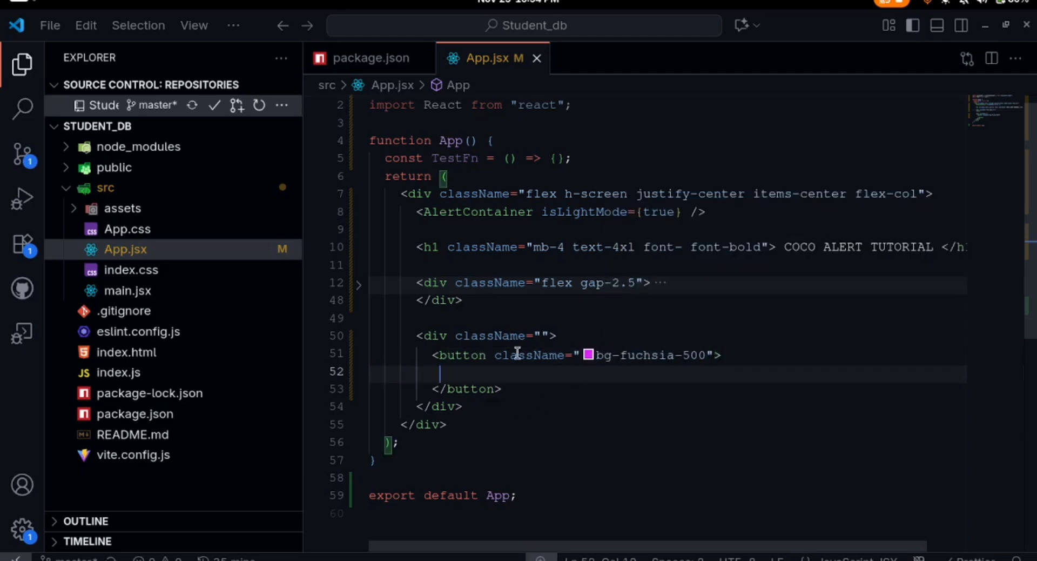
{"action": "type", "text": "Change</button>"}
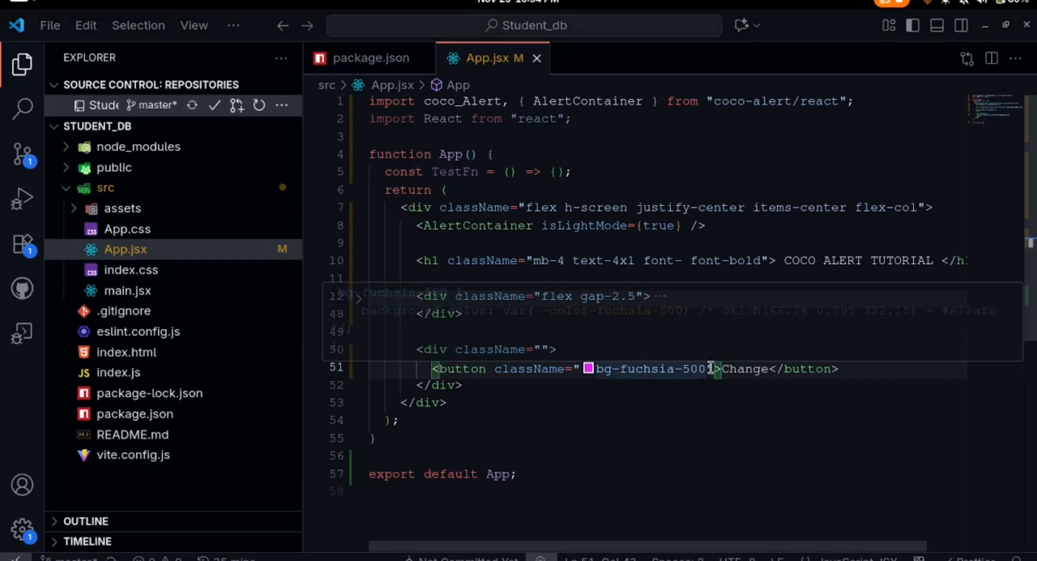
- Give the Change button px-9 py padding and rounded corners, and its wrapper mt-3.5
{"action": "type", "text": "className=\""}
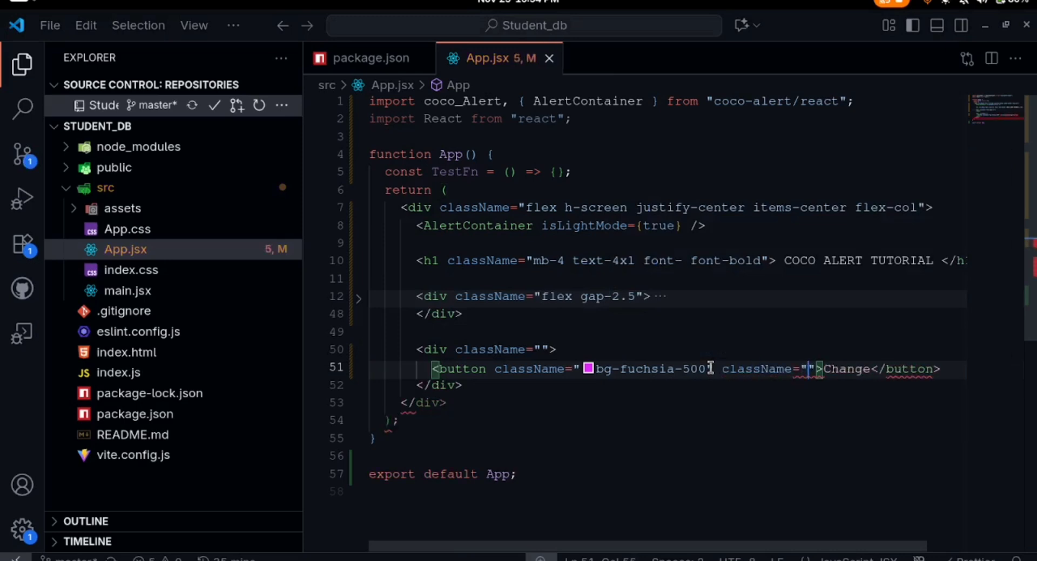
{"action": "type", "text": "px"}
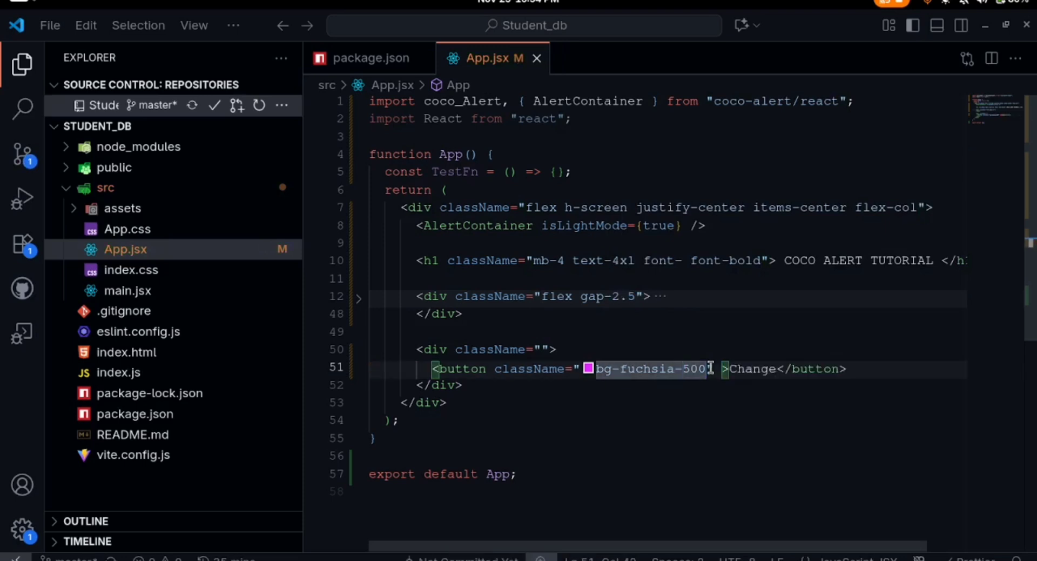
{"action": "type", "text": "px"}
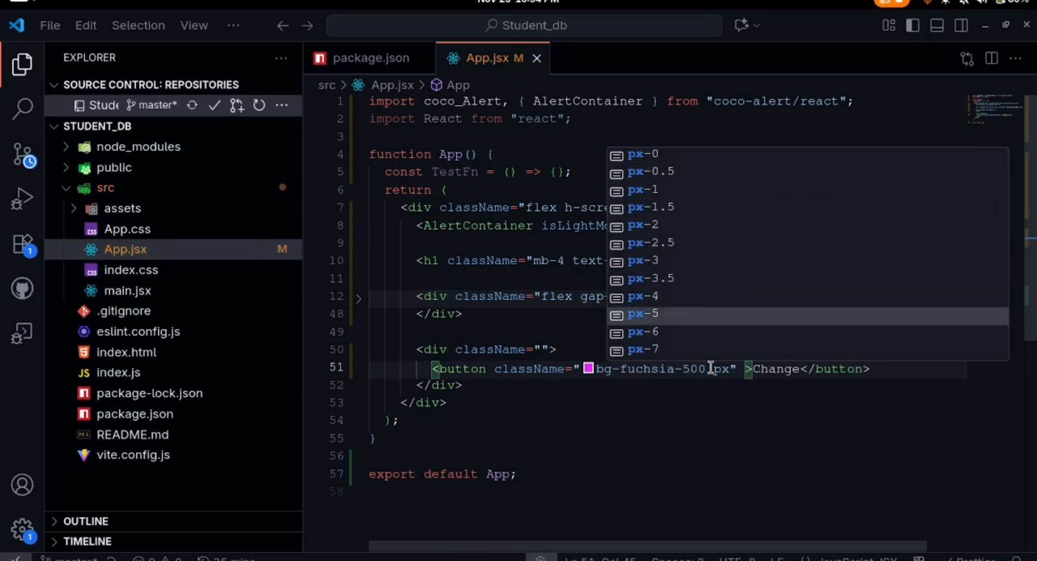
{"action": "type", "text": "-9"}
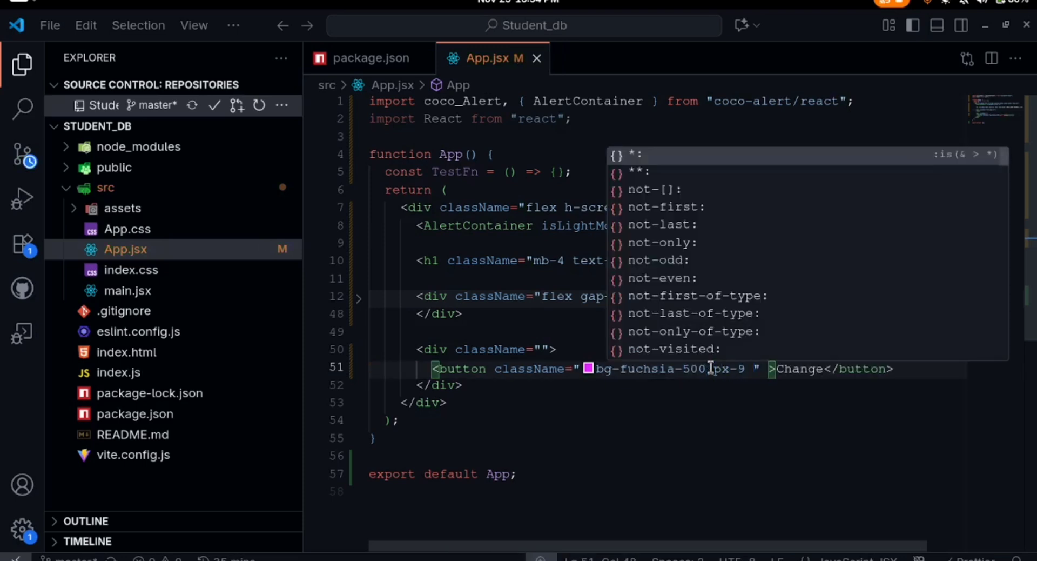
{"action": "type", "text": "py-4"}
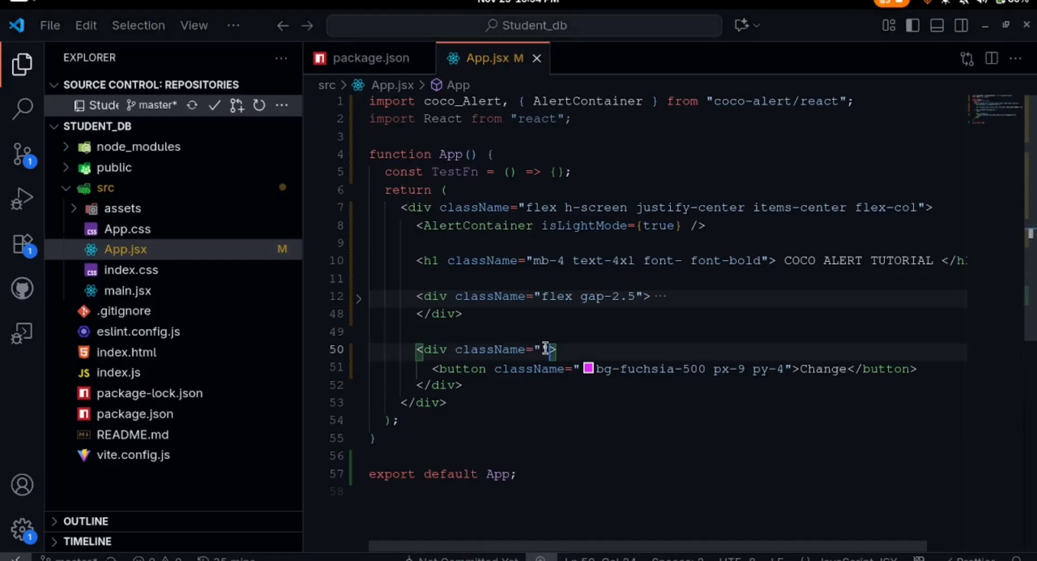
{"action": "type", "text": "marg"}
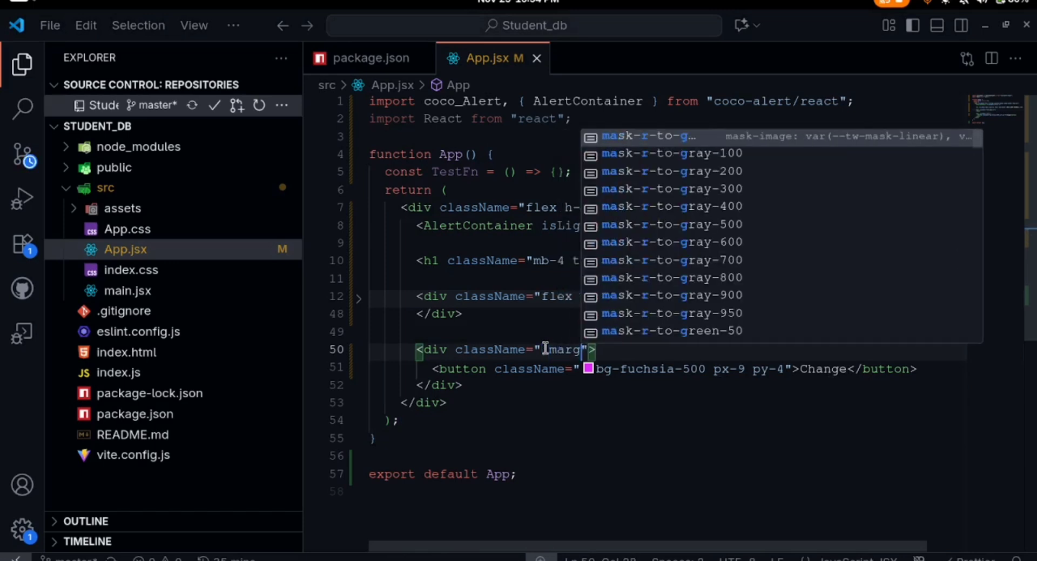
{"action": "type", "text": "mt"}
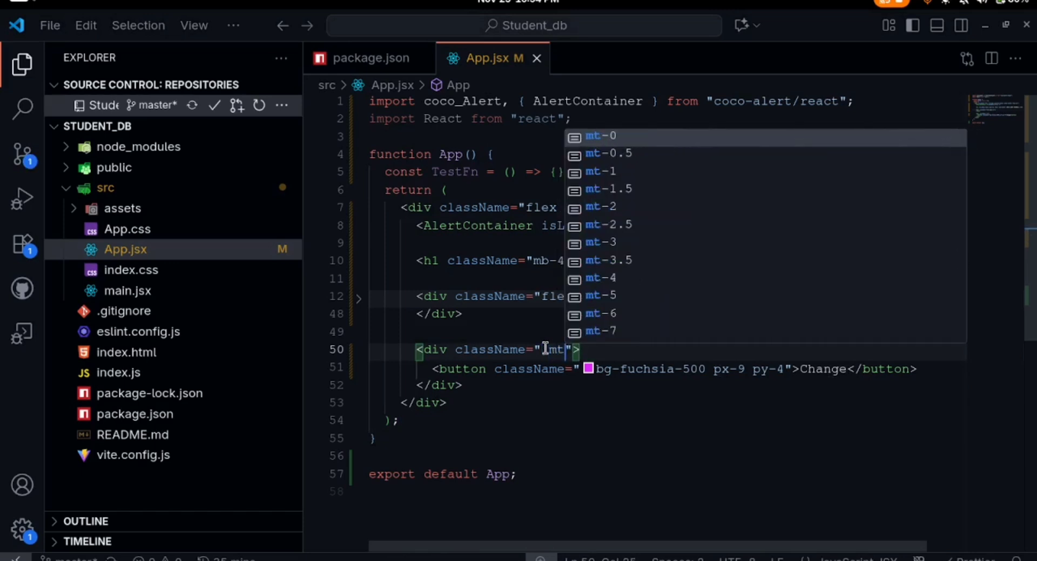
{"action": "left_click", "coordinate": [600, 259]}
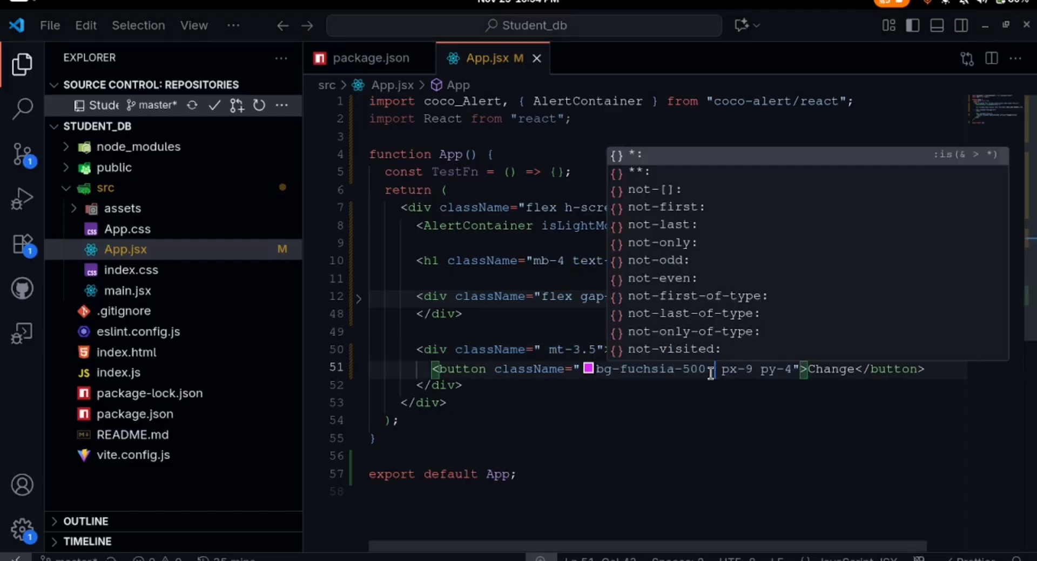
{"action": "type", "text": "rro"}
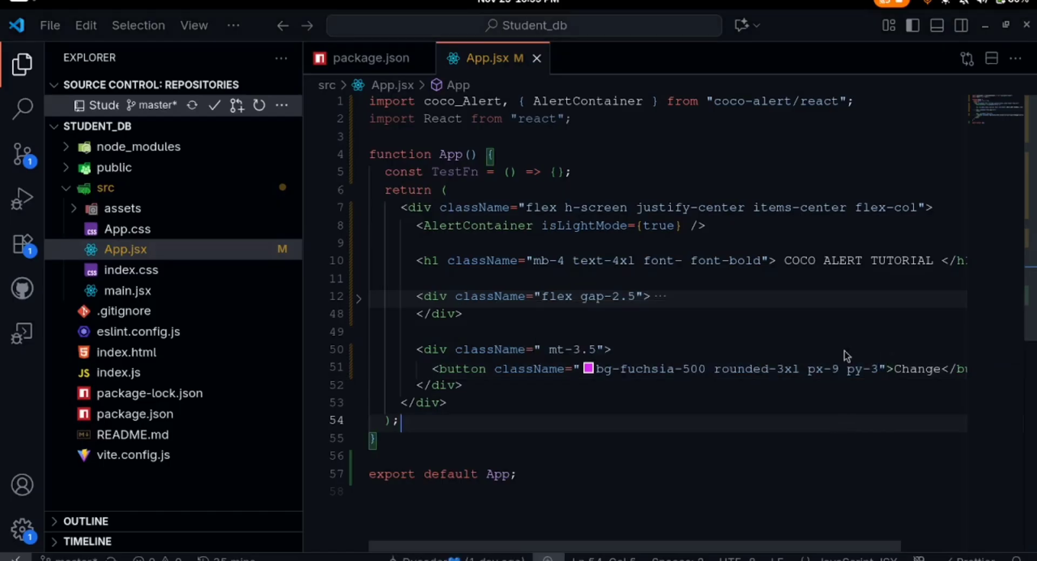
{"action": "left_click", "coordinate": [884, 369]}
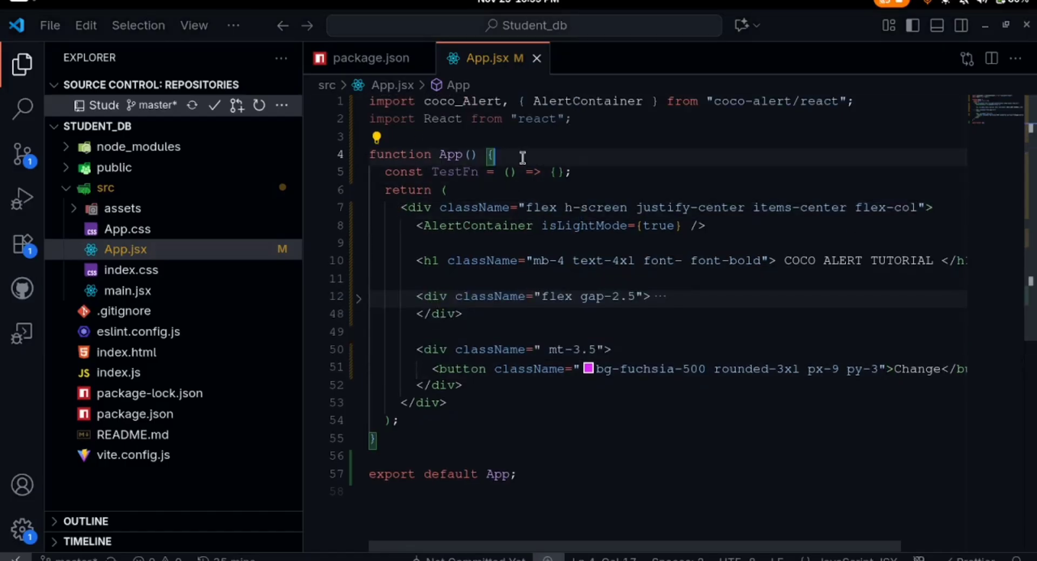
- Declare const [isLightMode, setIslightMode] = useState(false) and pass isLightMode to AlertContainer
{"action": "type", "text": "const isLight"}
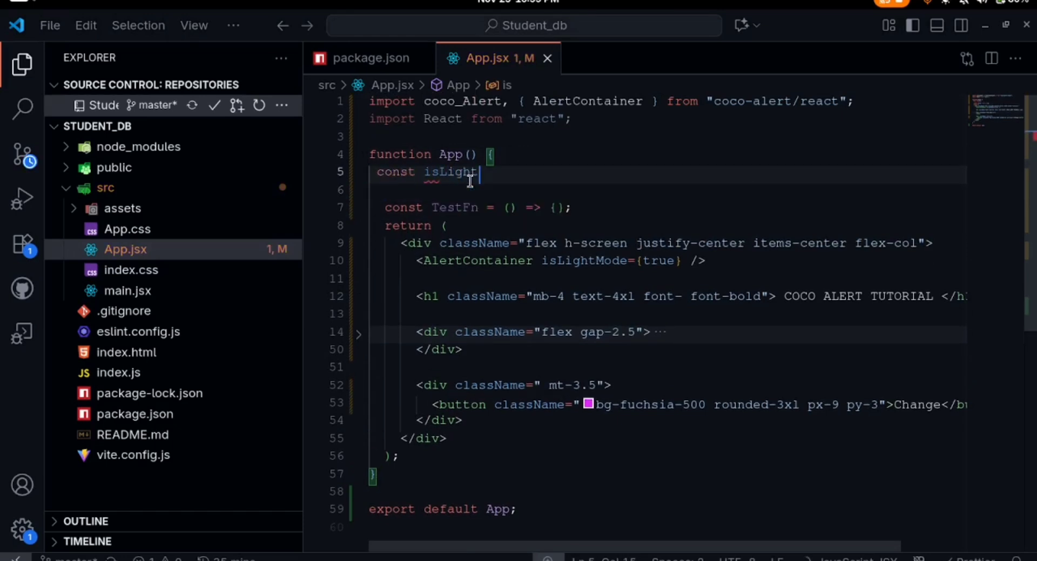
{"action": "type", "text": "Mode , se"}
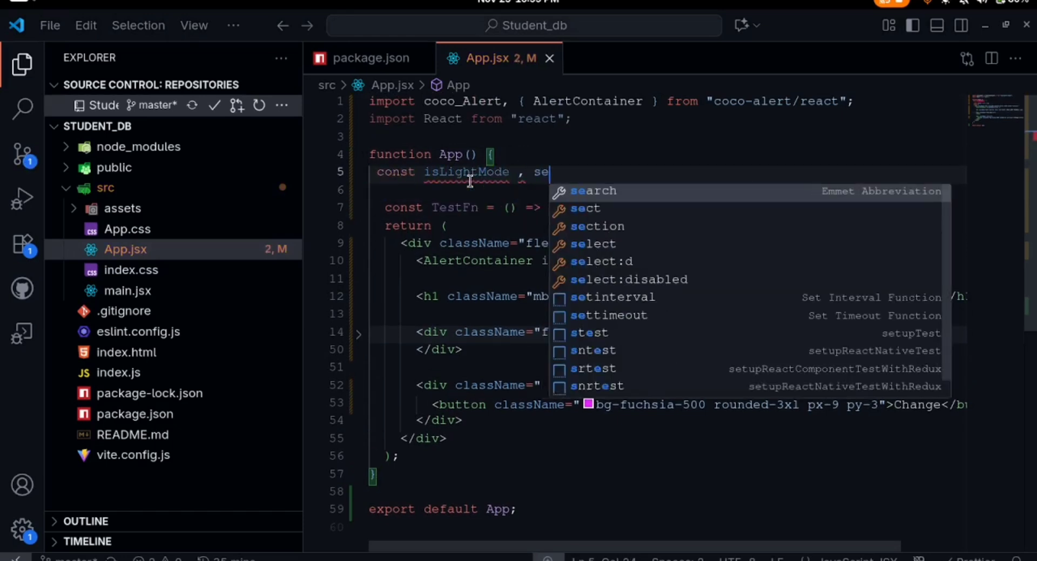
{"action": "type", "text": "tIslightMode = uses"}
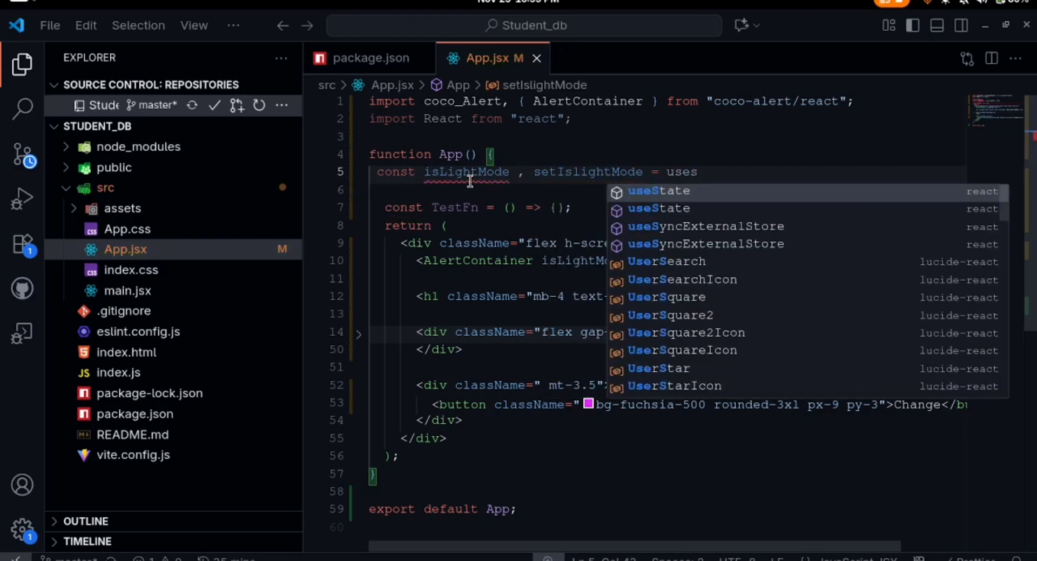
{"action": "left_click", "coordinate": [659, 190]}
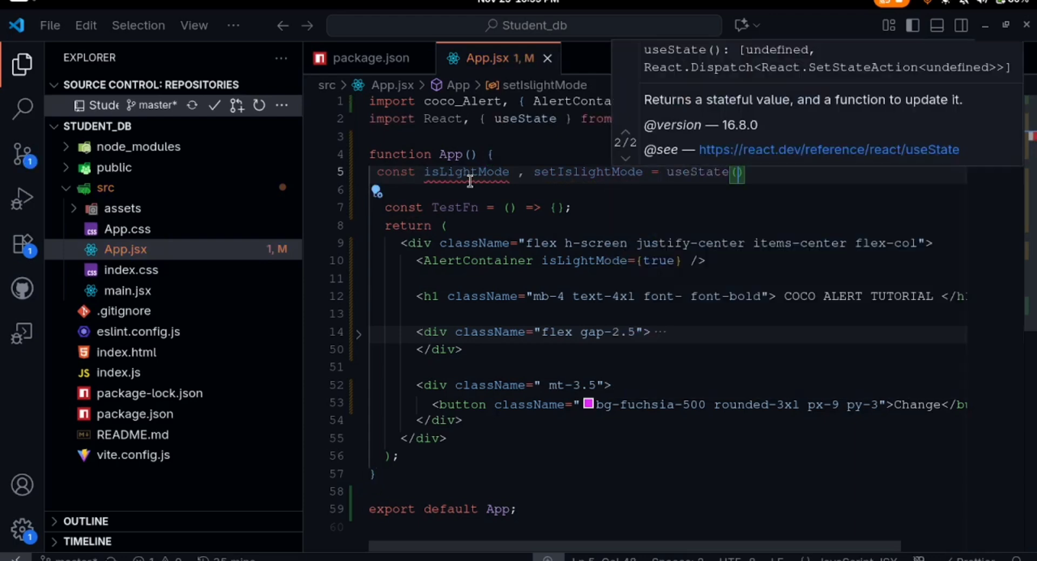
{"action": "type", "text": "false"}
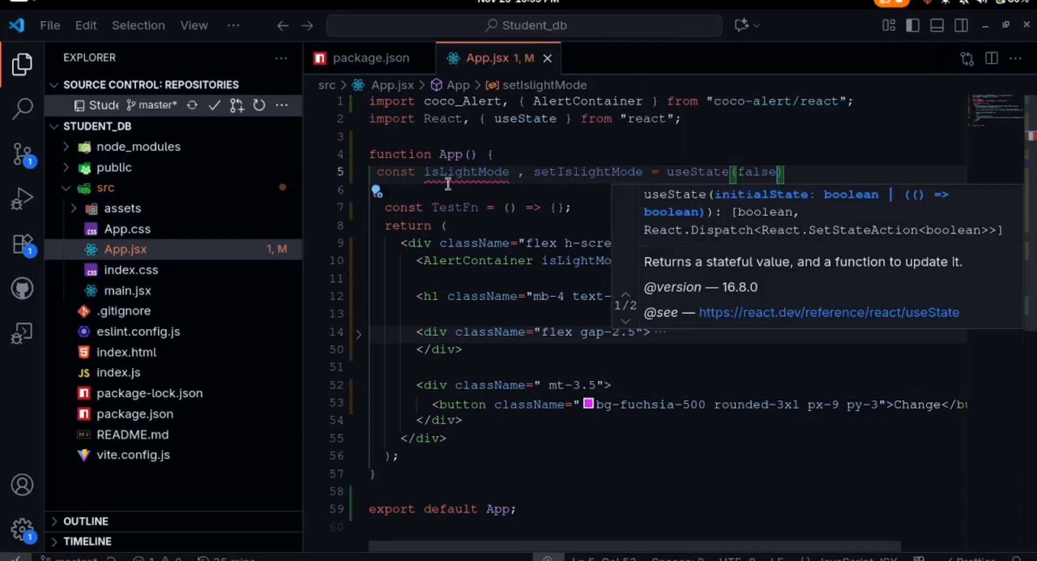
{"action": "left_click_drag", "start_coordinate": [423, 171], "coordinate": [645, 172]}
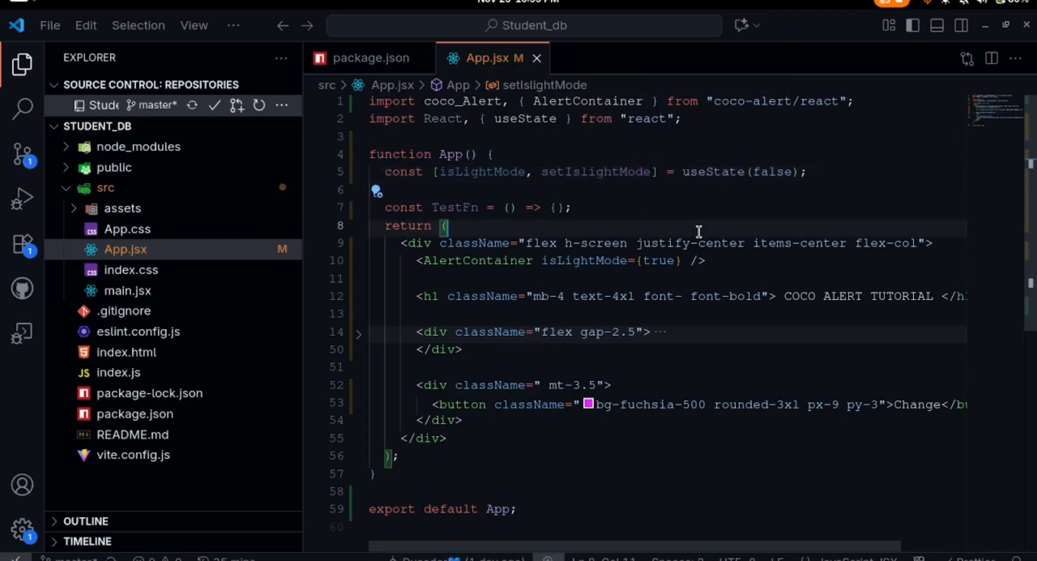
{"action": "double_click", "coordinate": [659, 260]}
{"action": "type", "text": "isLightMod"}
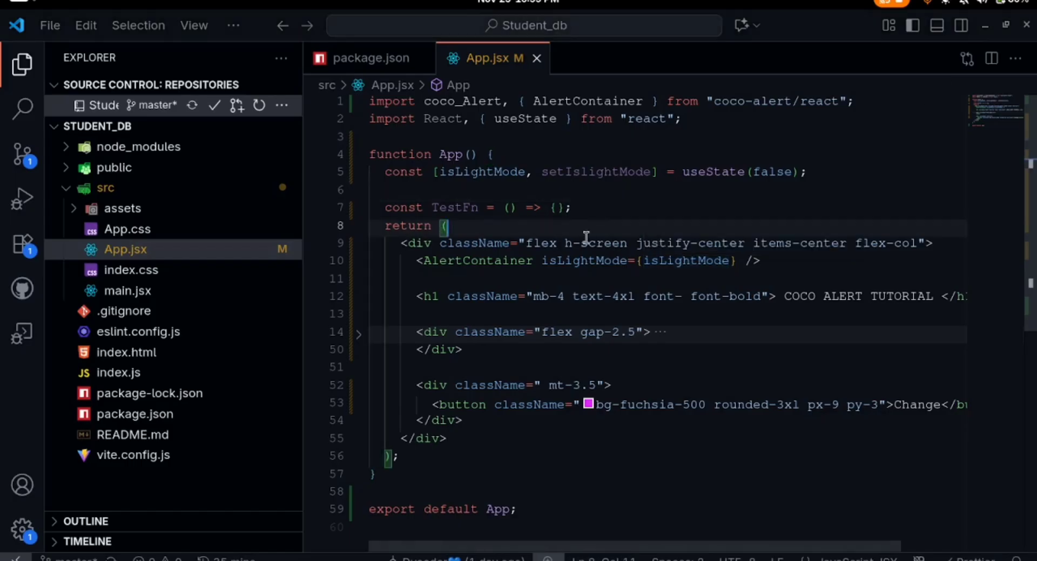
- Replace the outer div's classes with a template literal: flex h-screen justify-center items-center flex-col
{"action": "left_click_drag", "start_coordinate": [533, 243], "coordinate": [919, 243]}
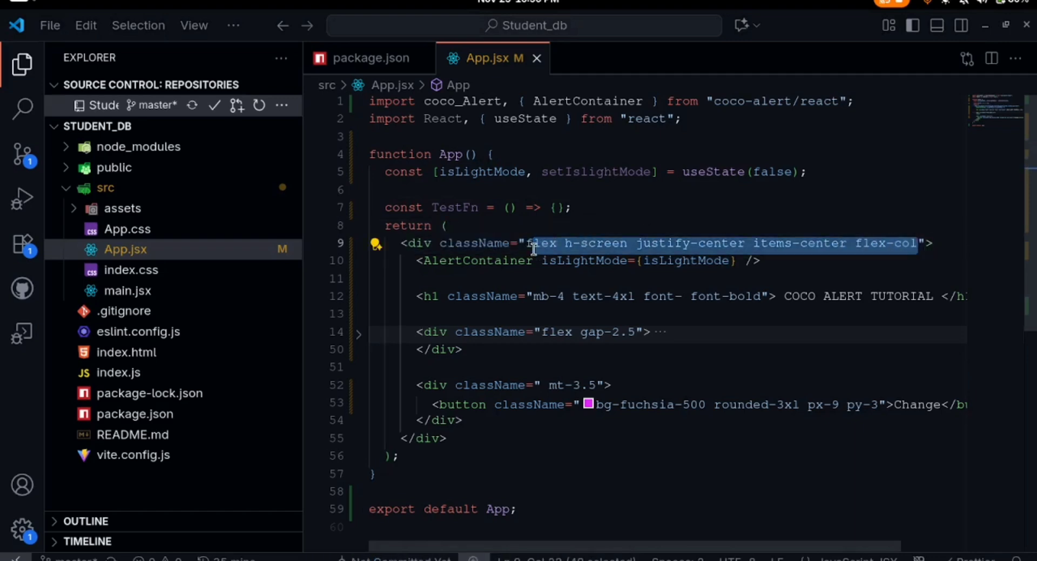
{"action": "key", "text": "Delete"}
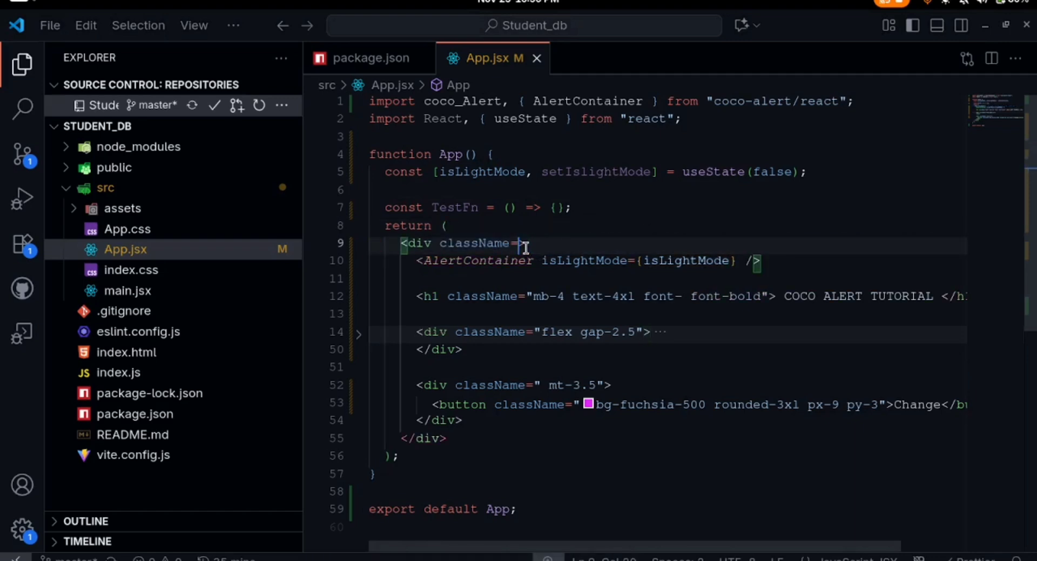
{"action": "type", "text": "\""}
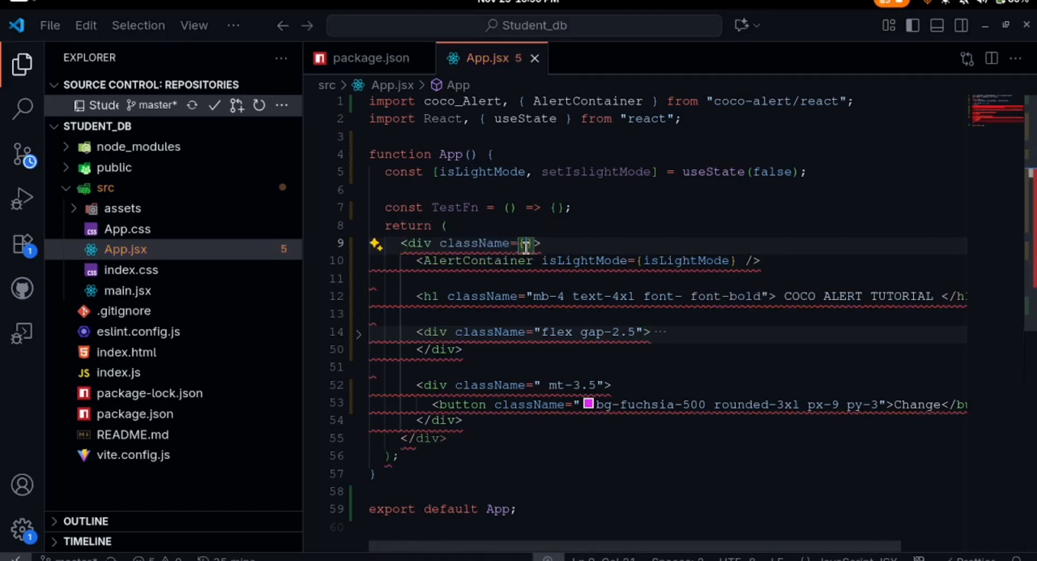
{"action": "type", "text": "`flex h-screen justify-center items-center flex-col`"}
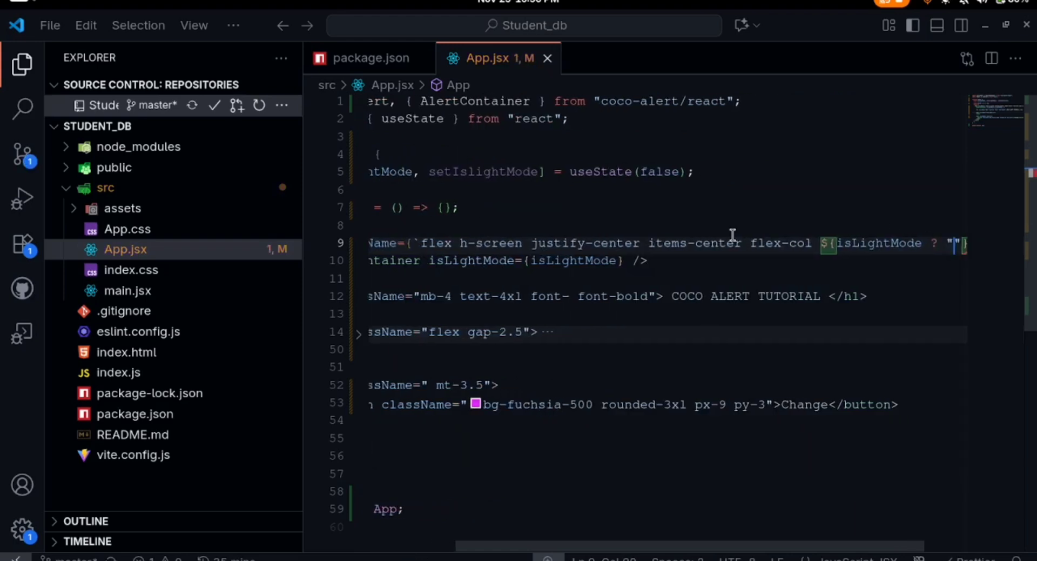
- Add ${isLightMode ? "bg-white" : "bg-gray-800 text-white"} to the outer div's classes
{"action": "type", "text": "bg-white"}
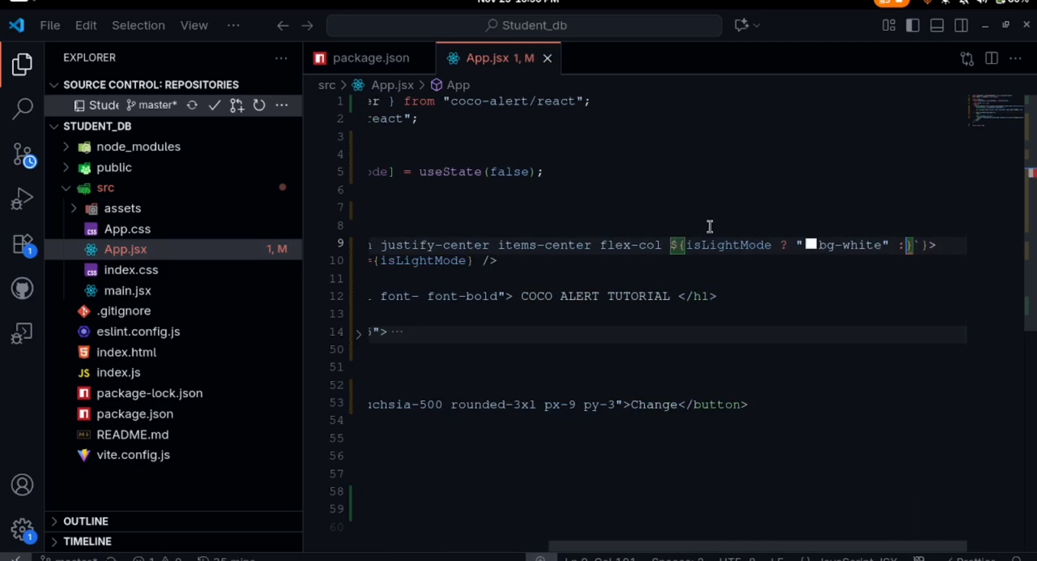
{"action": "double_click", "coordinate": [728, 244]}
{"action": "type", "text": " \"\" "}
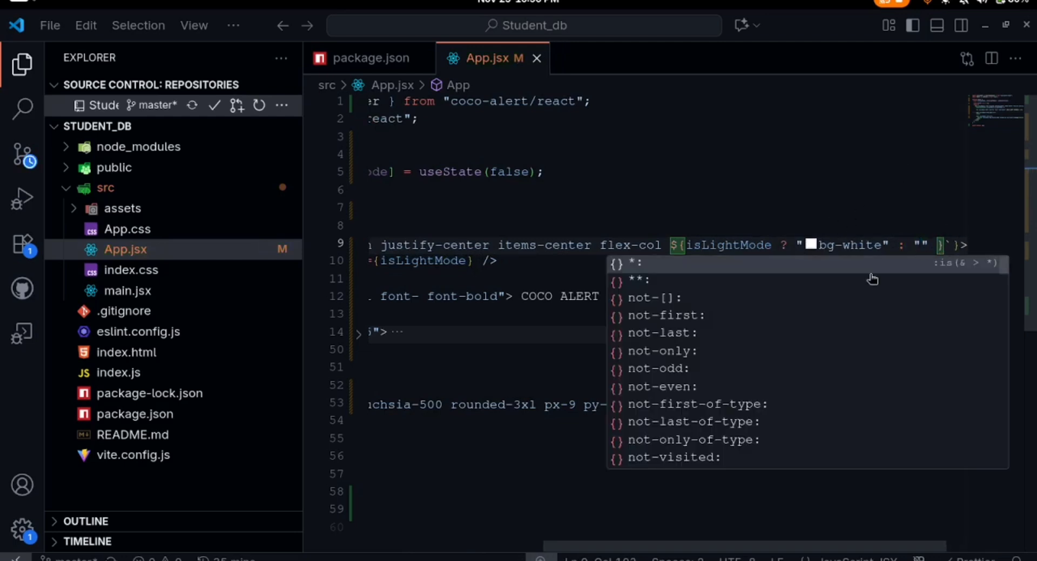
{"action": "type", "text": "bg-"}
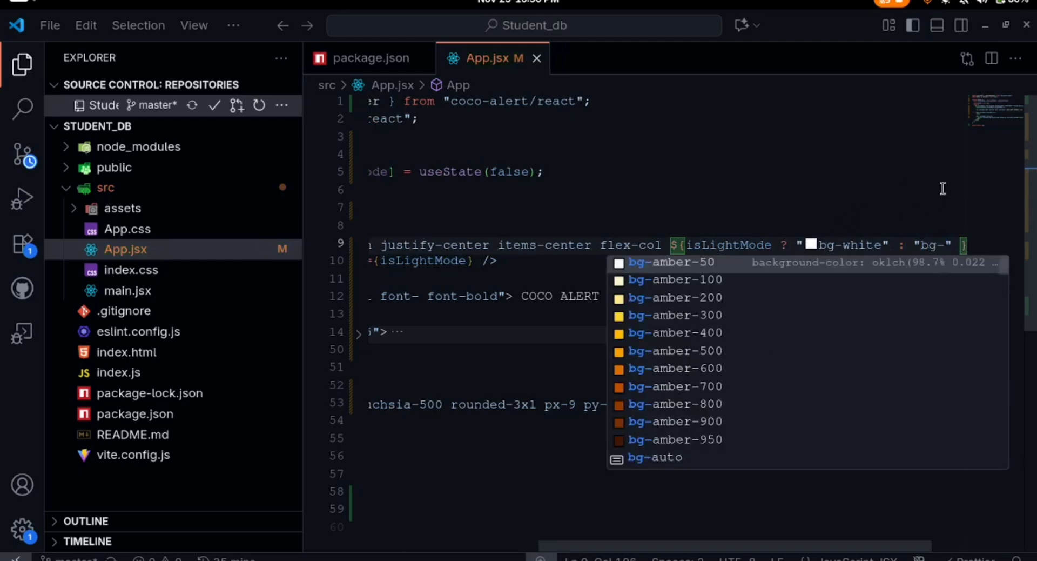
{"action": "type", "text": "gray-800"}
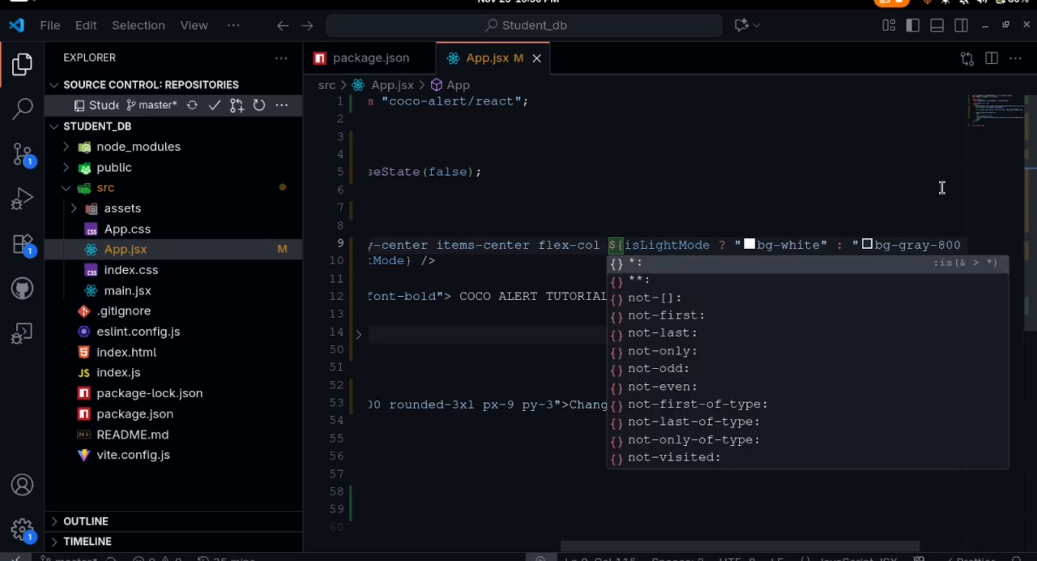
{"action": "type", "text": "text-white\""}
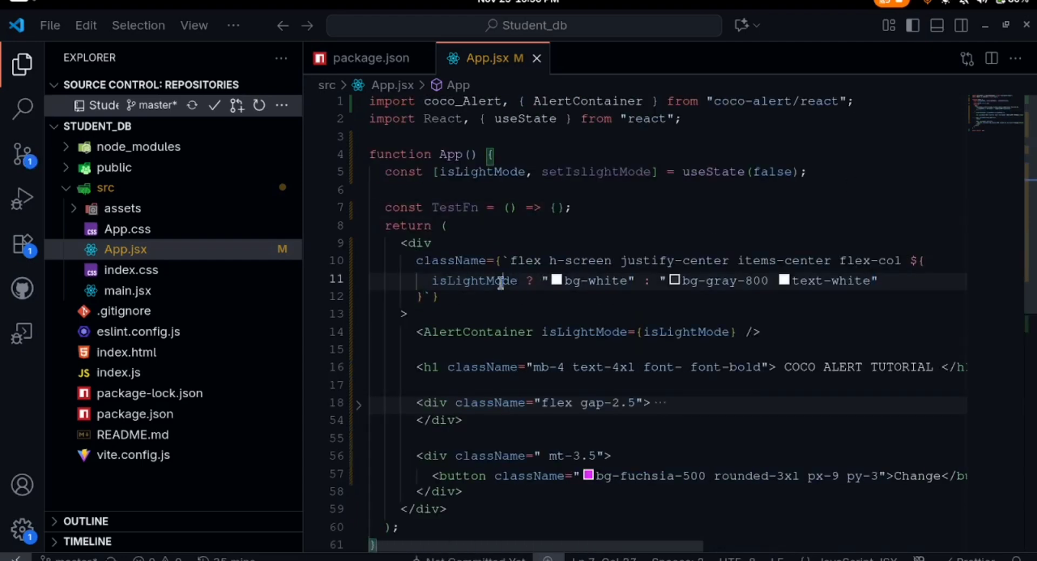
- Give the Change button onClick={()=>{}} and start a TestFn function
{"action": "double_click", "coordinate": [473, 280]}
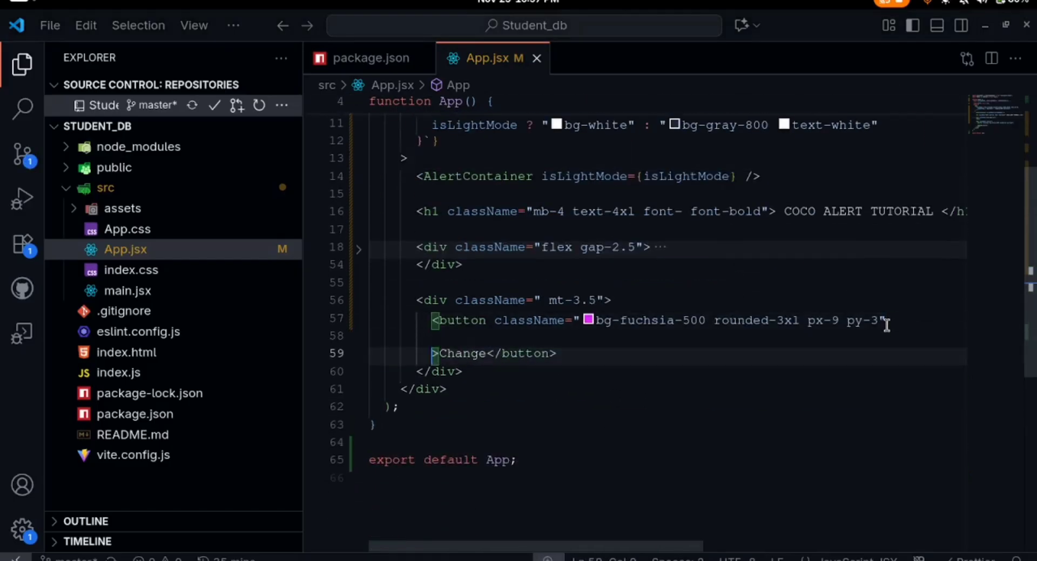
{"action": "type", "text": "onClick={}"}
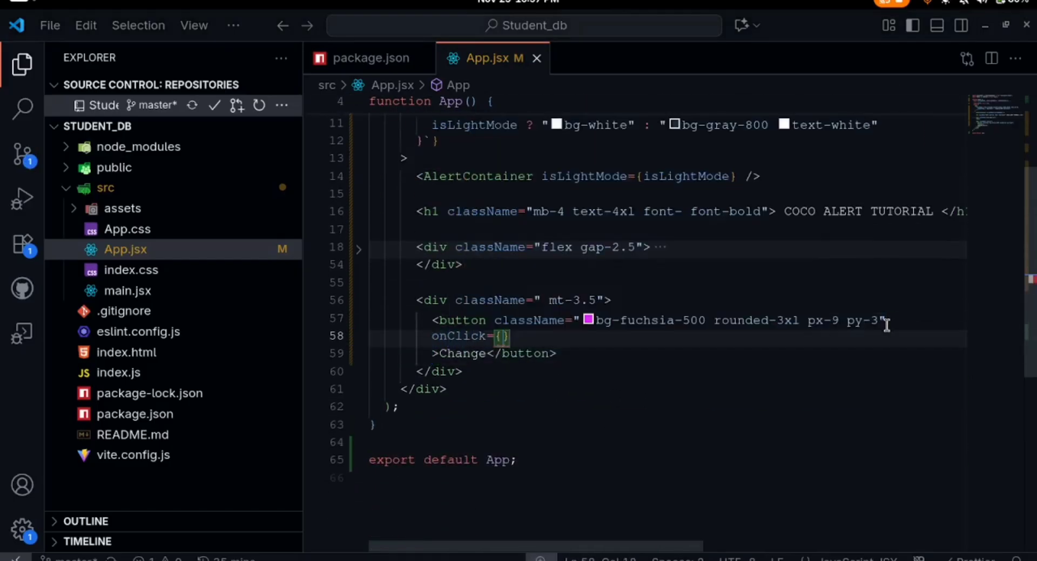
{"action": "type", "text": "()=>{"}
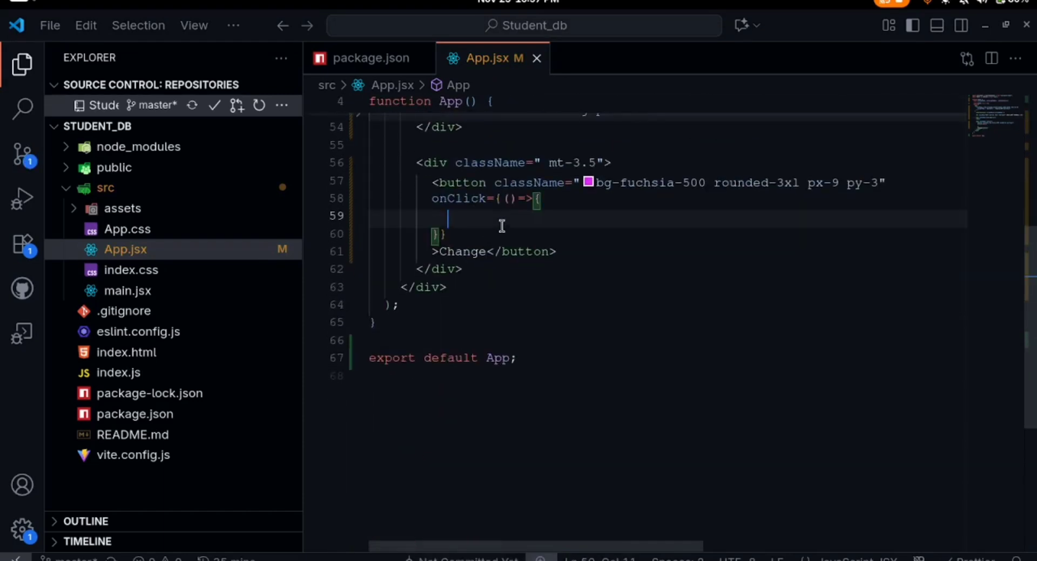
{"action": "type", "text": "TestFn = () => {"}
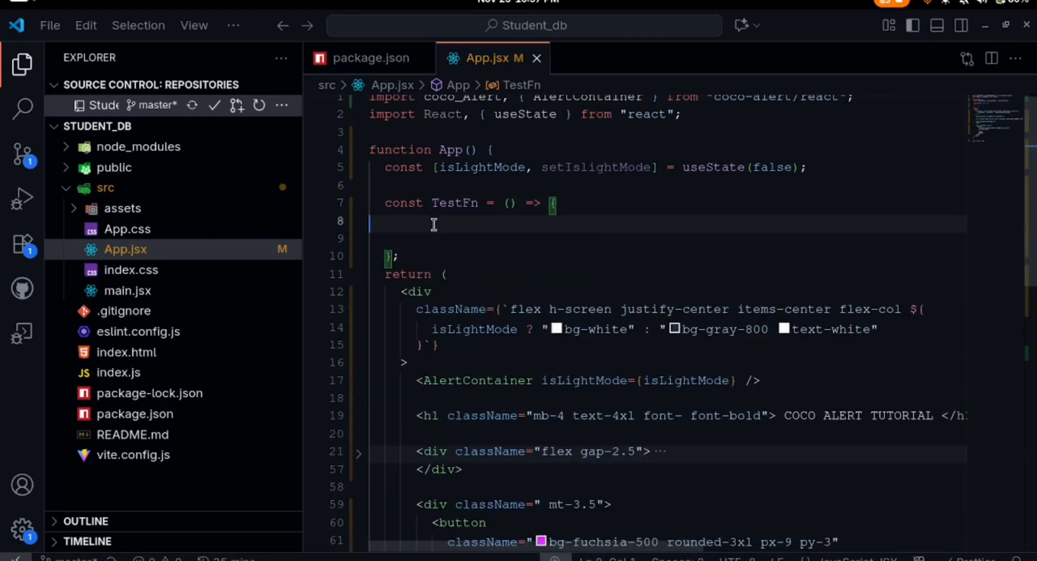
- Make TestFn async and await coco_Alert.confirm("Are you sure you want to change the BG ?")
{"action": "type", "text": "const is"}
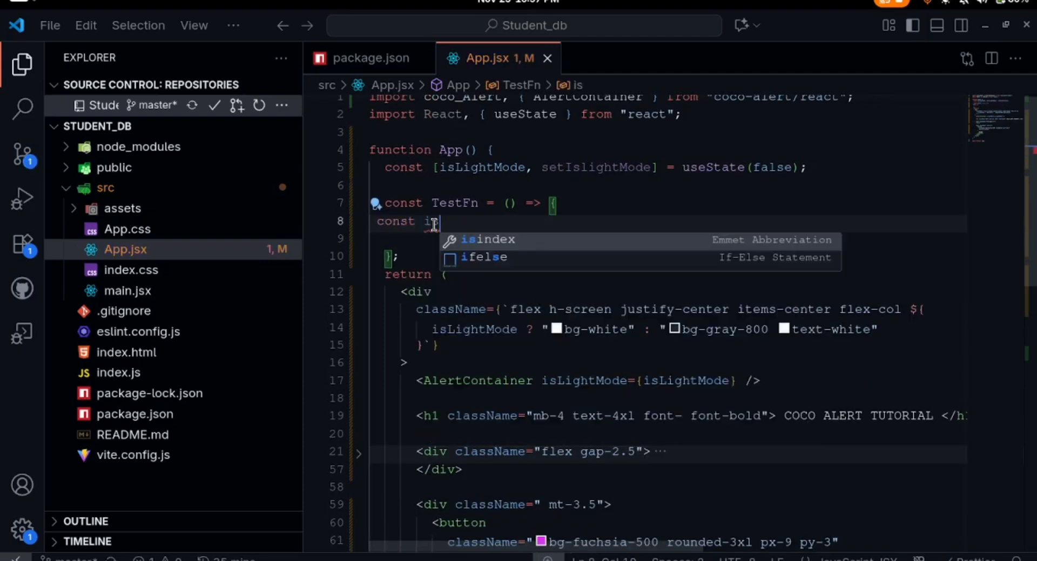
{"action": "type", "text": "confirm"}
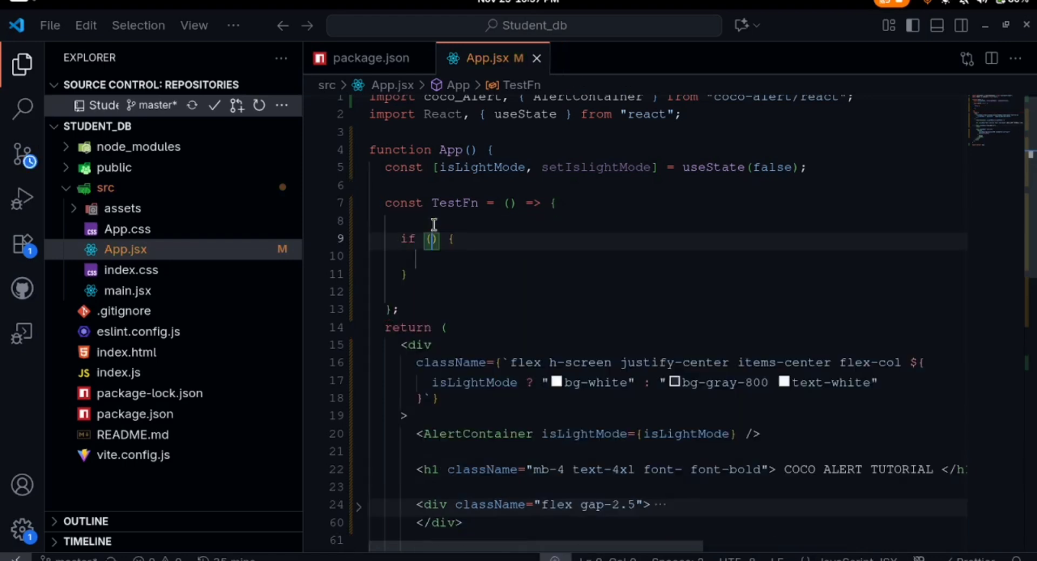
{"action": "type", "text": "await coco_Alert.confirm(\""}
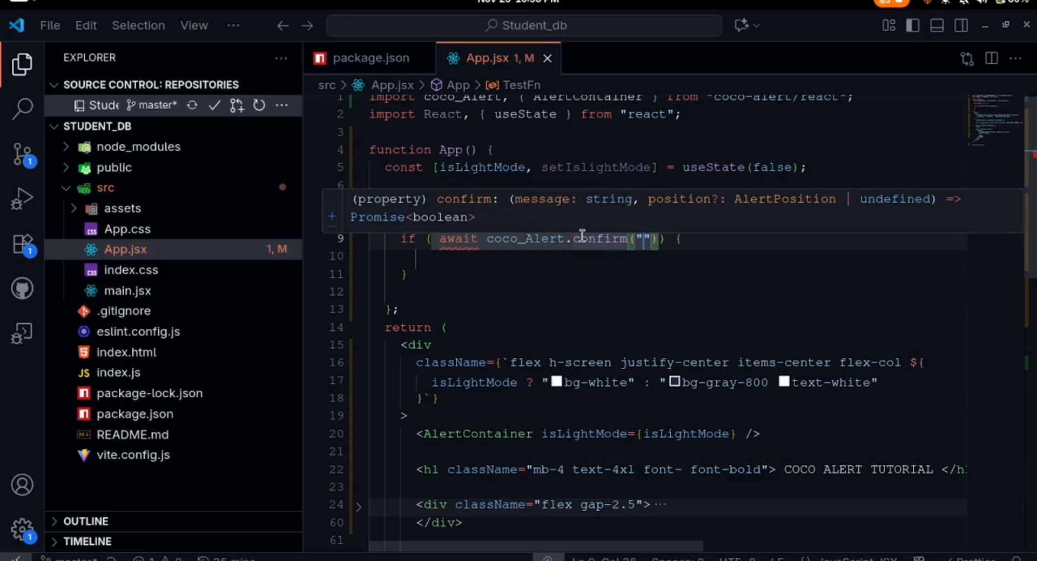
{"action": "mouse_move", "coordinate": [465, 250]}
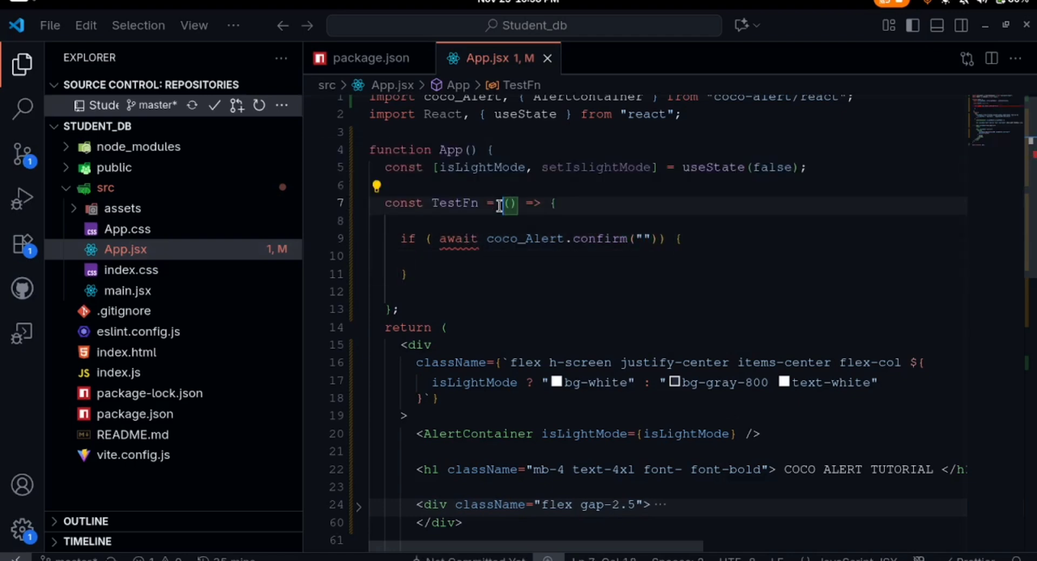
{"action": "type", "text": "async"}
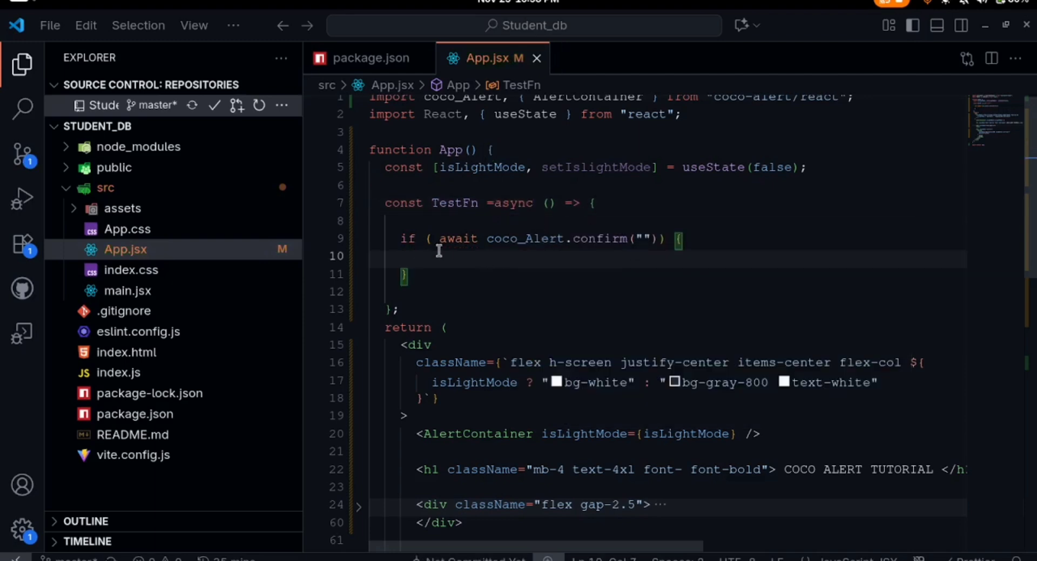
{"action": "type", "text": "ar"}
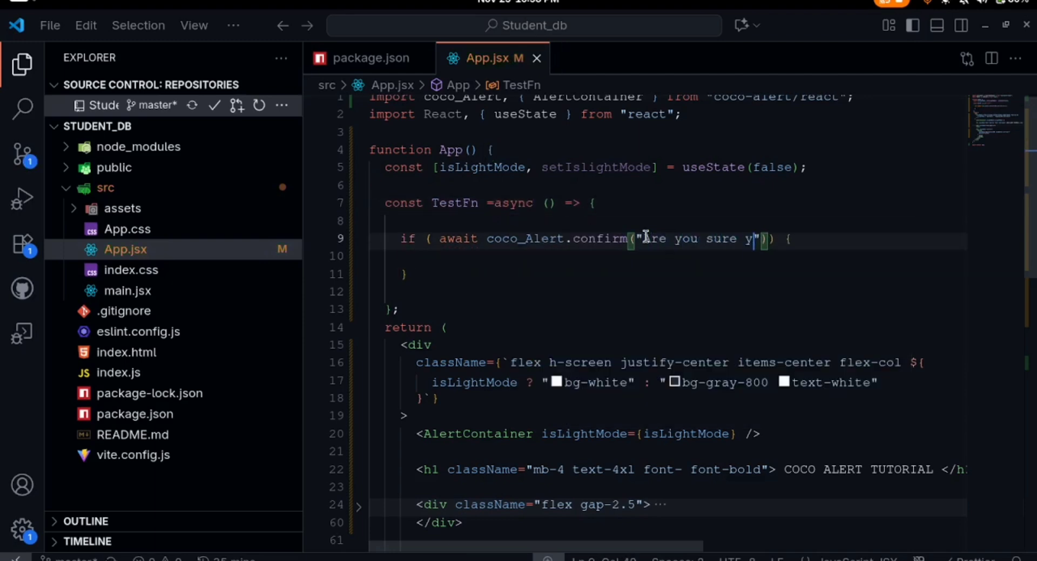
{"action": "type", "text": "ou want to change the BG ?"}
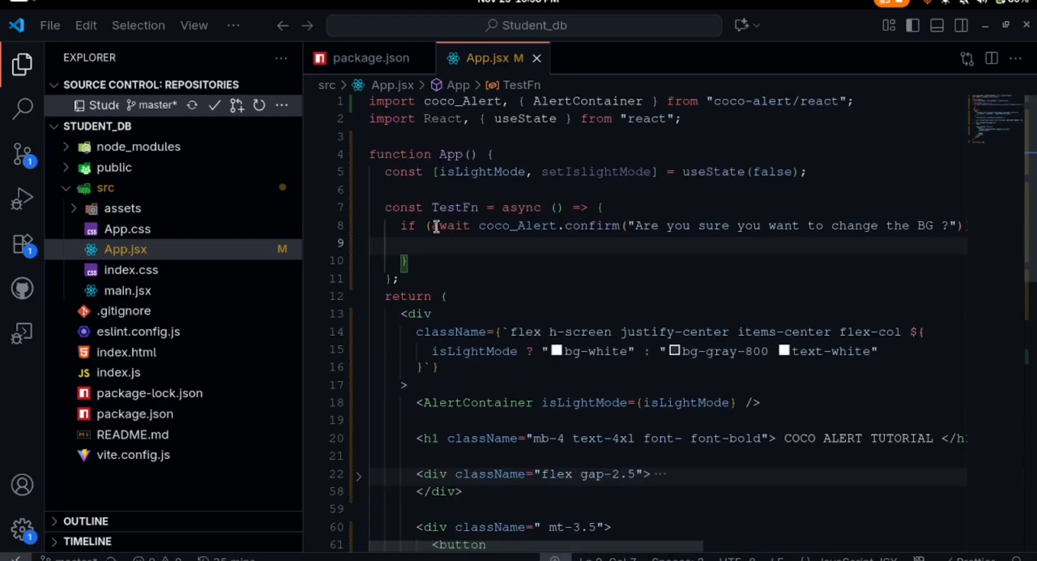
- Write the setIslightMode(!isLightMode) toggle inside the confirm branch, commented out
{"action": "type", "text": "setIslightMode(("}
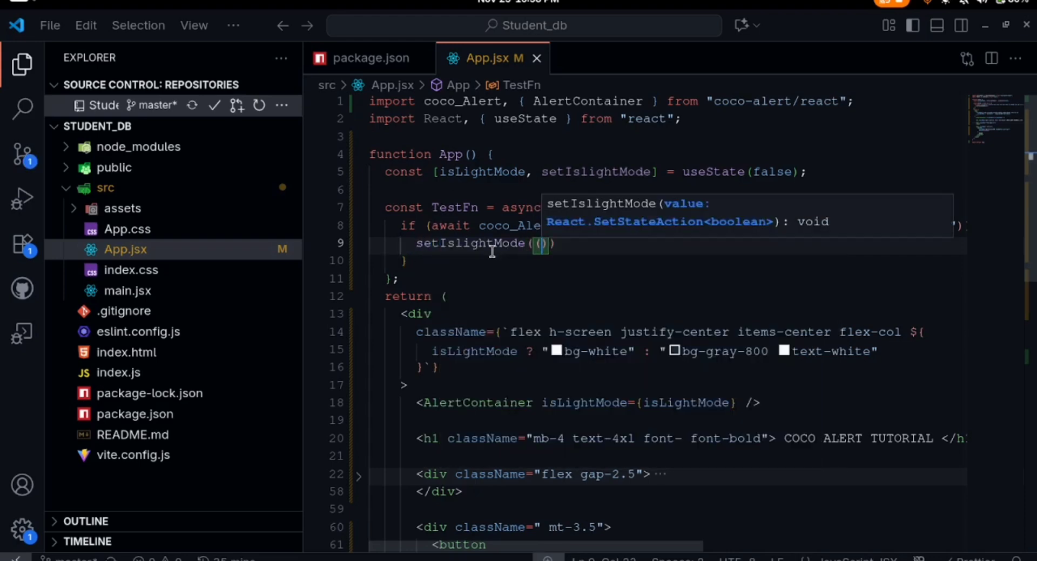
{"action": "type", "text": "()=>"}
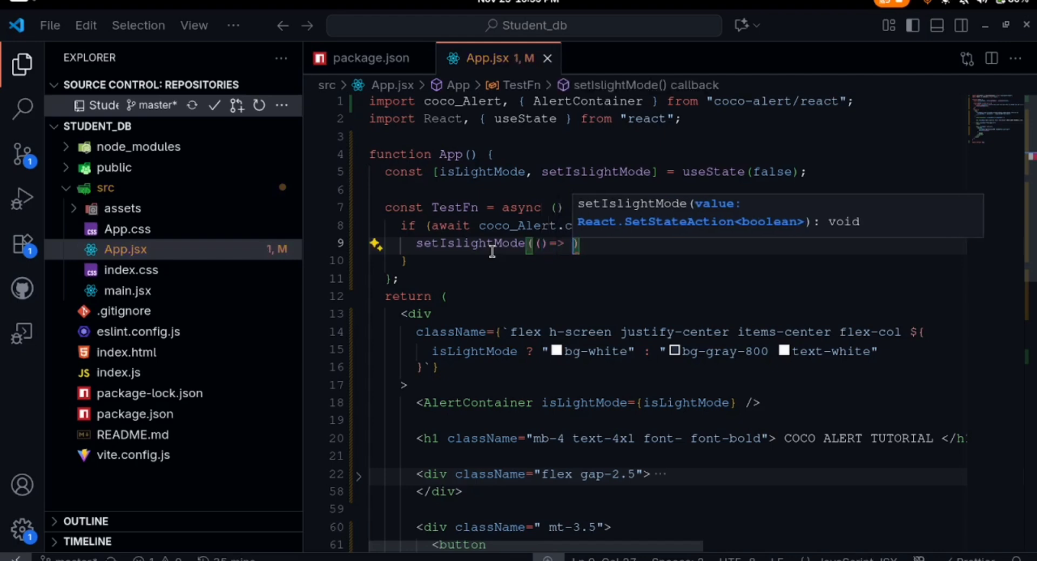
{"action": "type", "text": "!"}
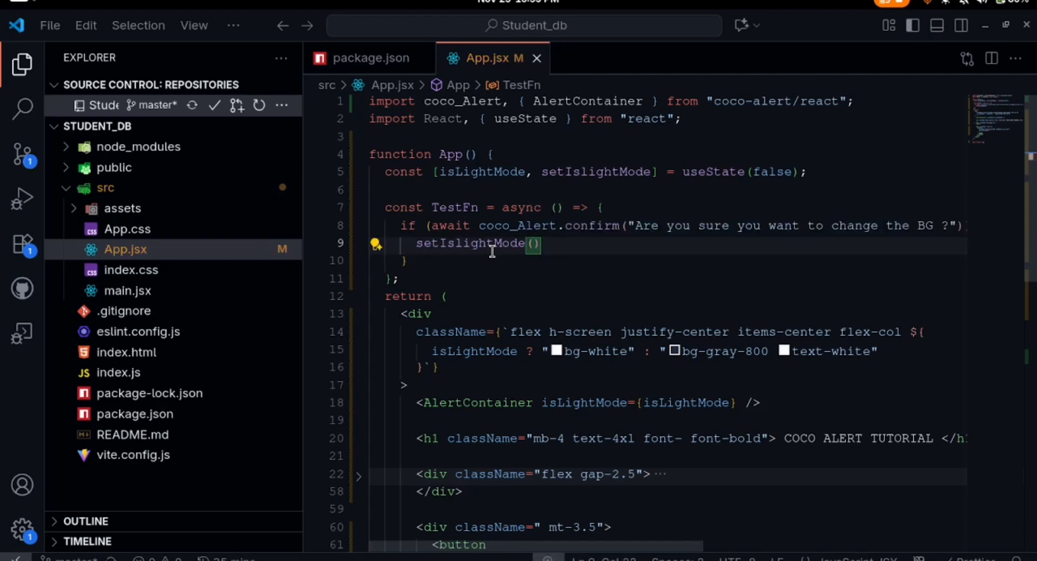
{"action": "type", "text": "!isLightMode"}
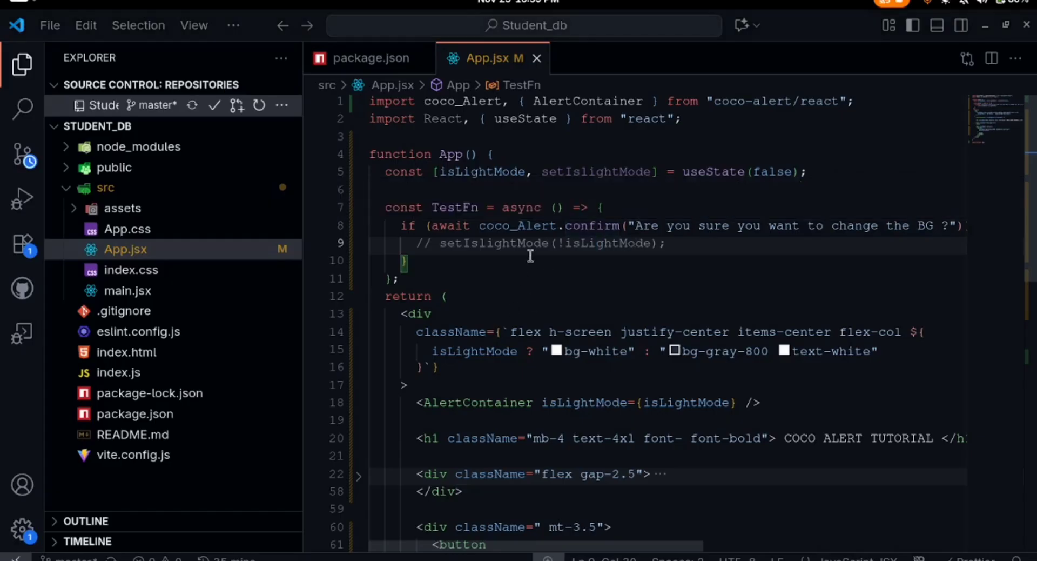
- Try the Change button in the running app, then return to the editor
{"action": "scroll", "scroll_direction": "down", "scroll_amount": 3}
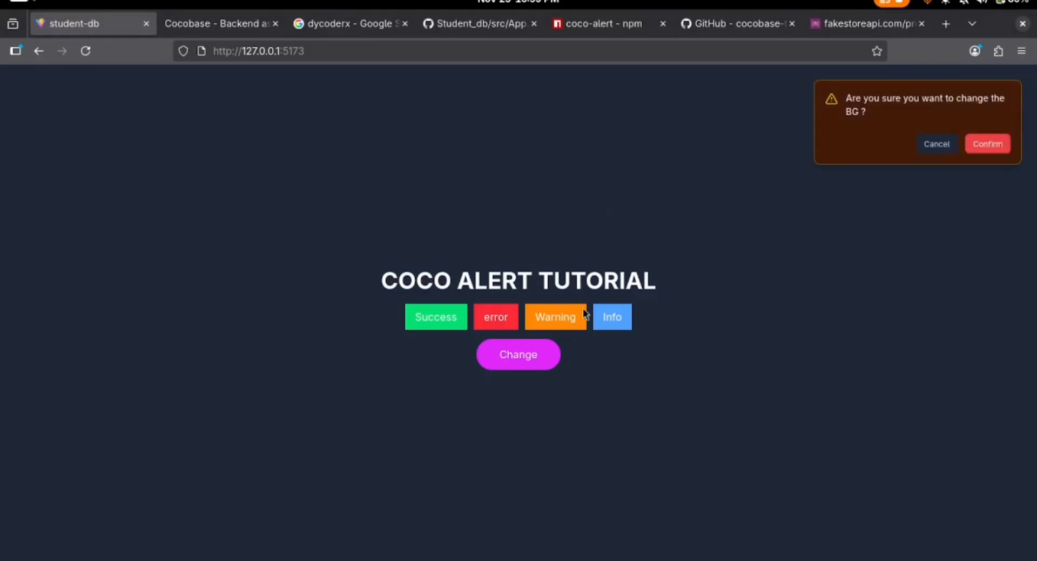
{"action": "mouse_move", "coordinate": [934, 102]}
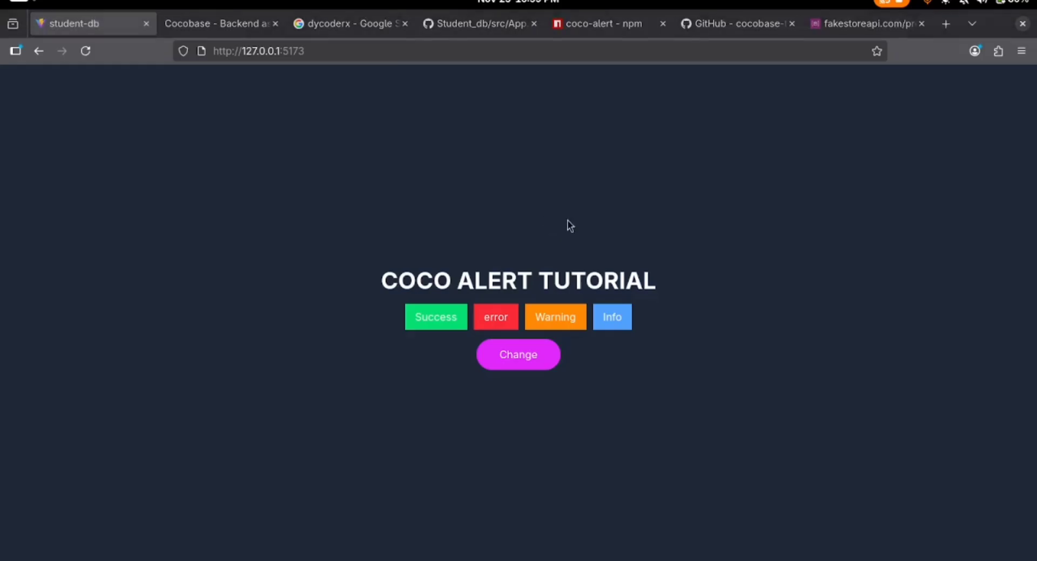
{"action": "key", "text": "alt+tab"}
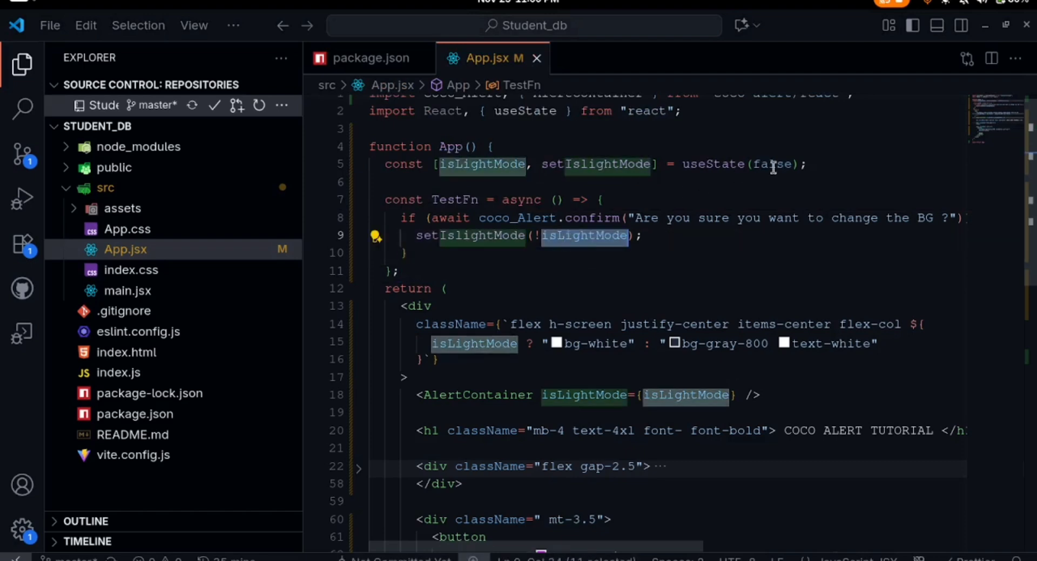
{"action": "mouse_move", "coordinate": [731, 164]}
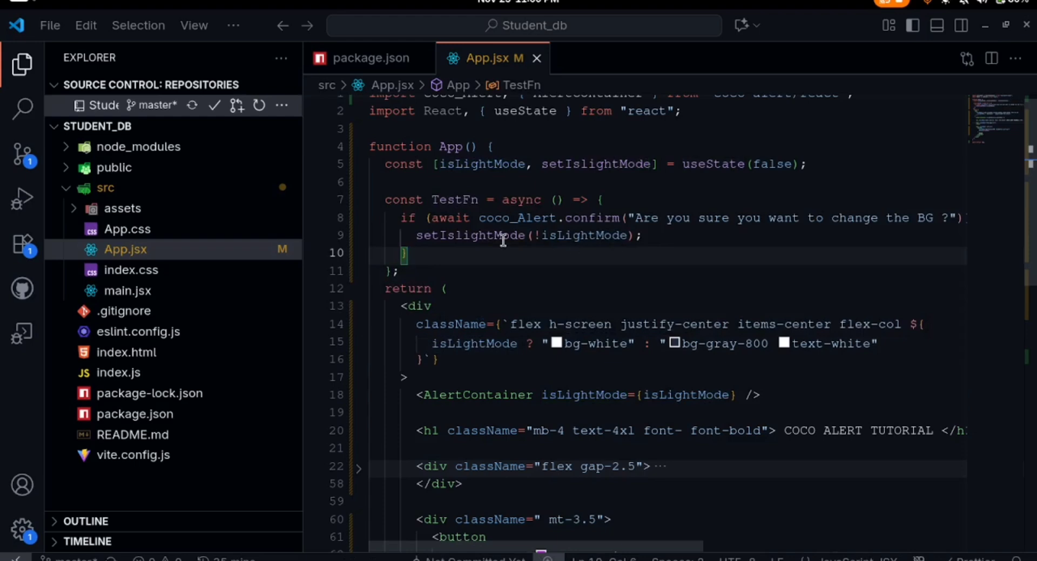
- Re-enable setIslightMode(!isLightMode) in TestFn, restoring the ! negation
{"action": "double_click", "coordinate": [582, 234]}
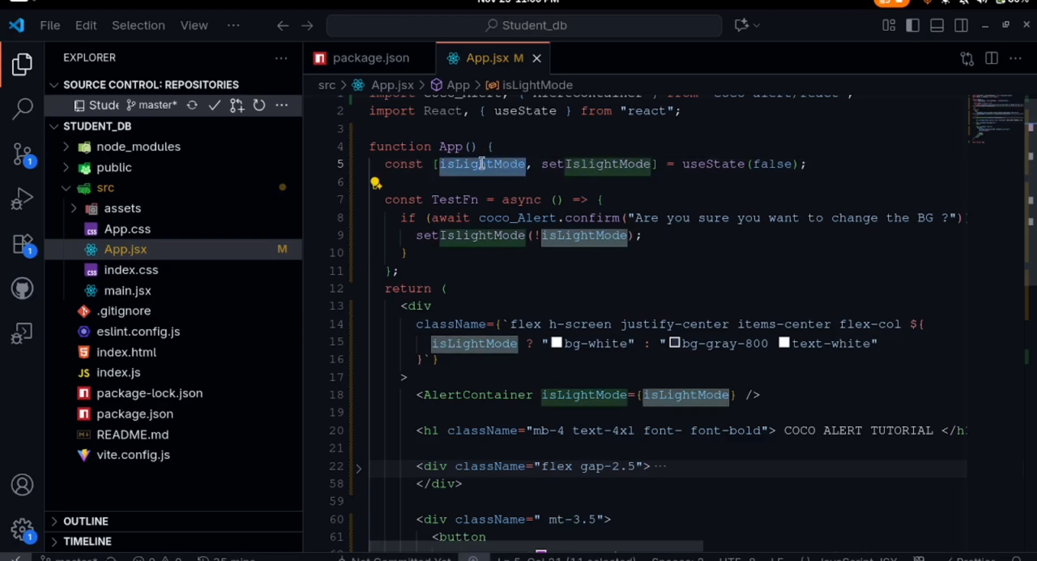
{"action": "mouse_move", "coordinate": [494, 166]}
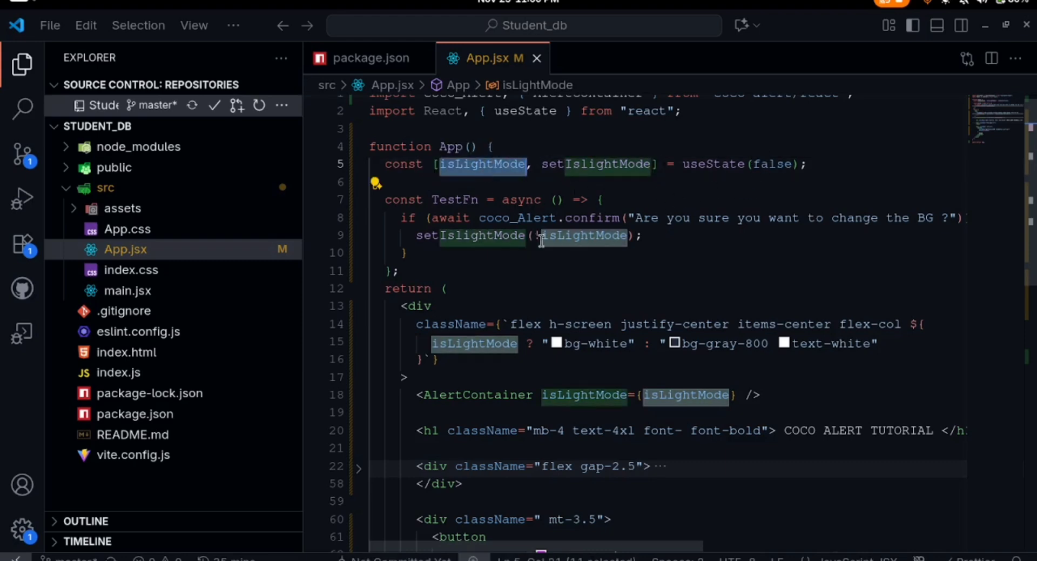
{"action": "type", "text": "!"}
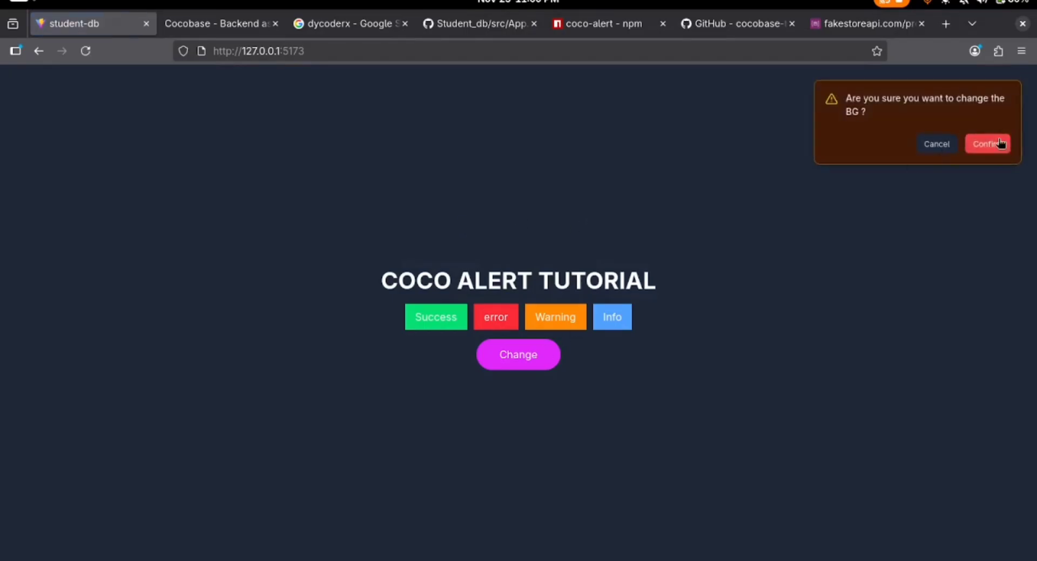
- Confirm the BG dialog so the page switches to a white background
{"action": "left_click", "coordinate": [987, 143]}
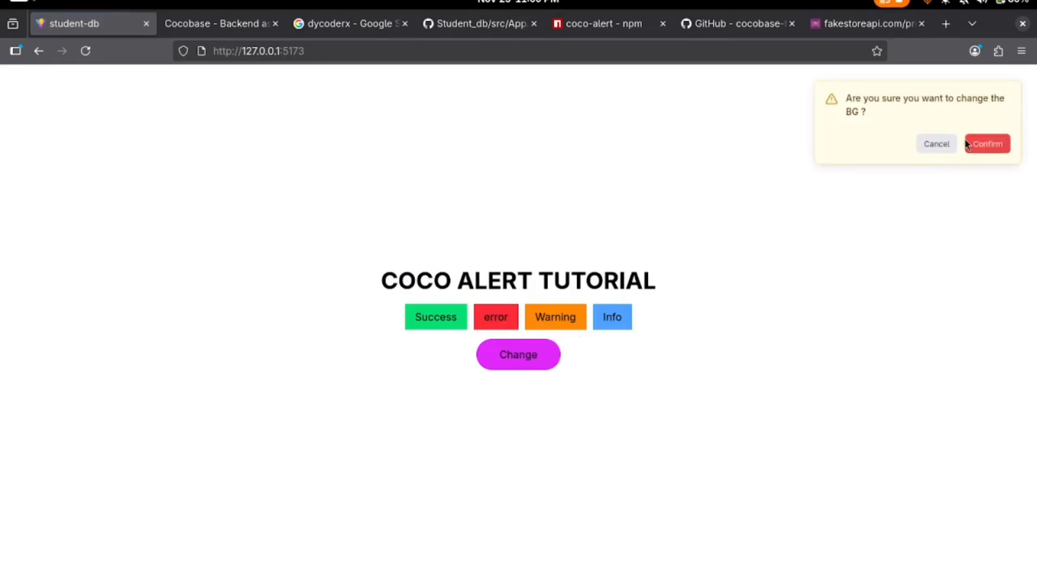
{"action": "left_click", "coordinate": [987, 142]}
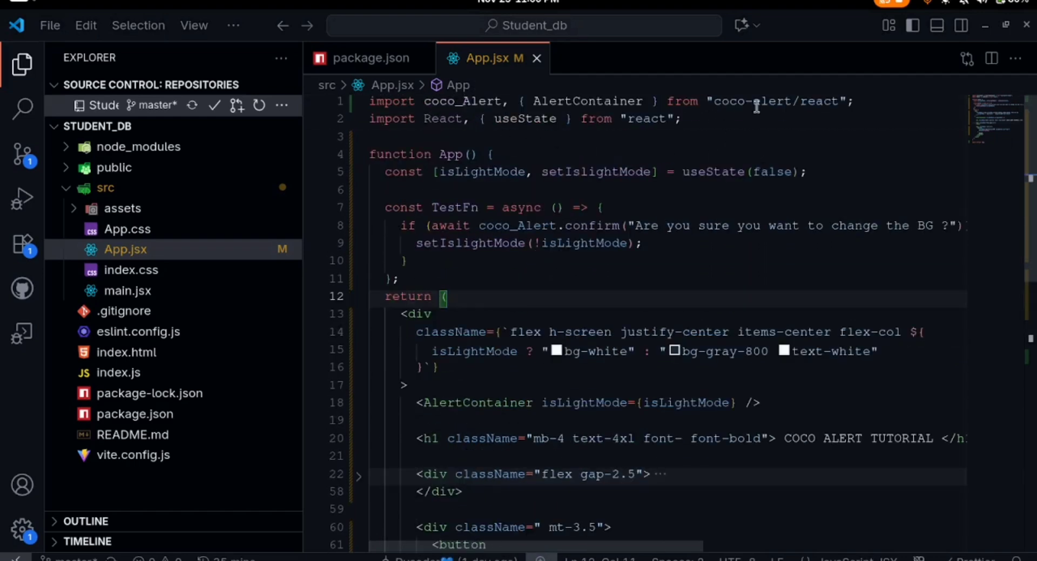
{"action": "scroll", "scroll_direction": "down", "scroll_amount": 3}
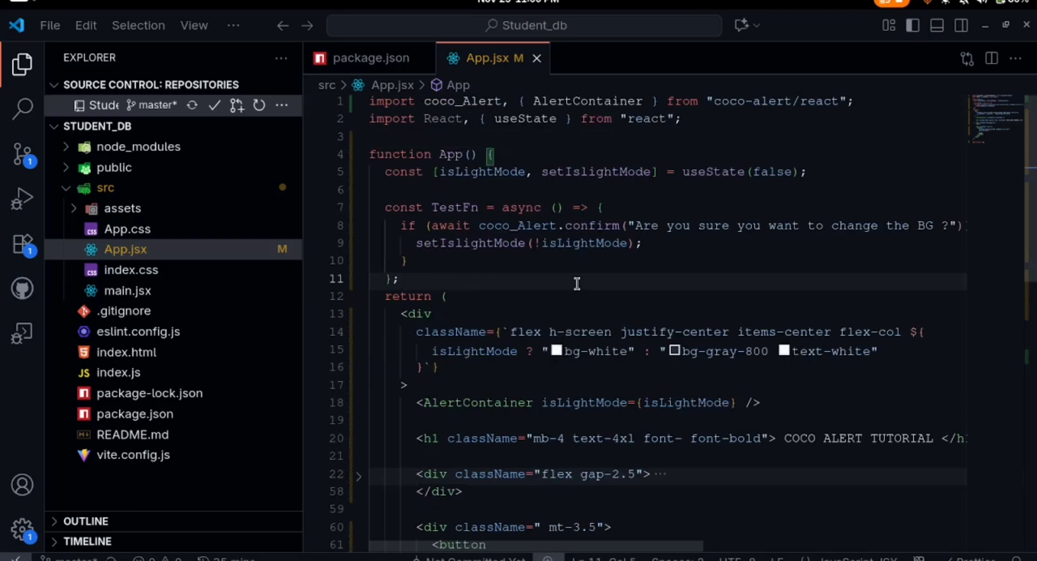
{"action": "left_click", "coordinate": [402, 278]}
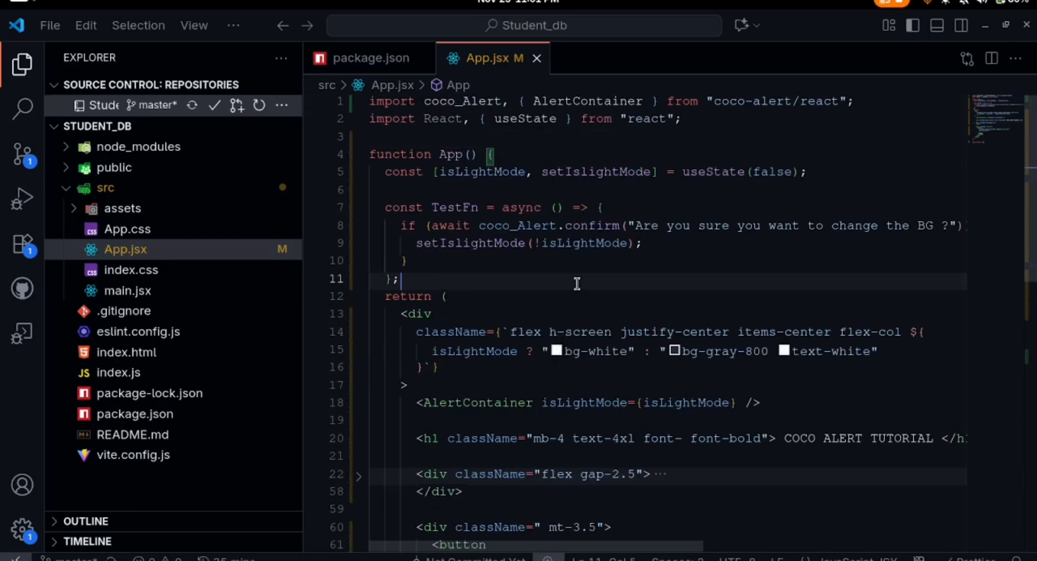